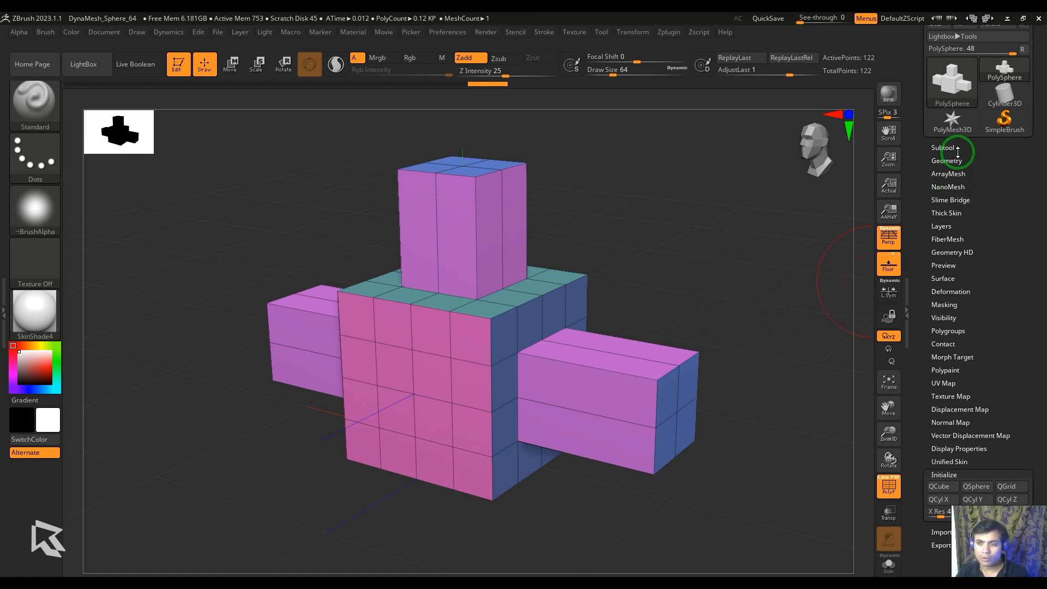
- Expand the blocky mesh's Subtool settings and its Bevel Pro plugin section
click(944, 148)
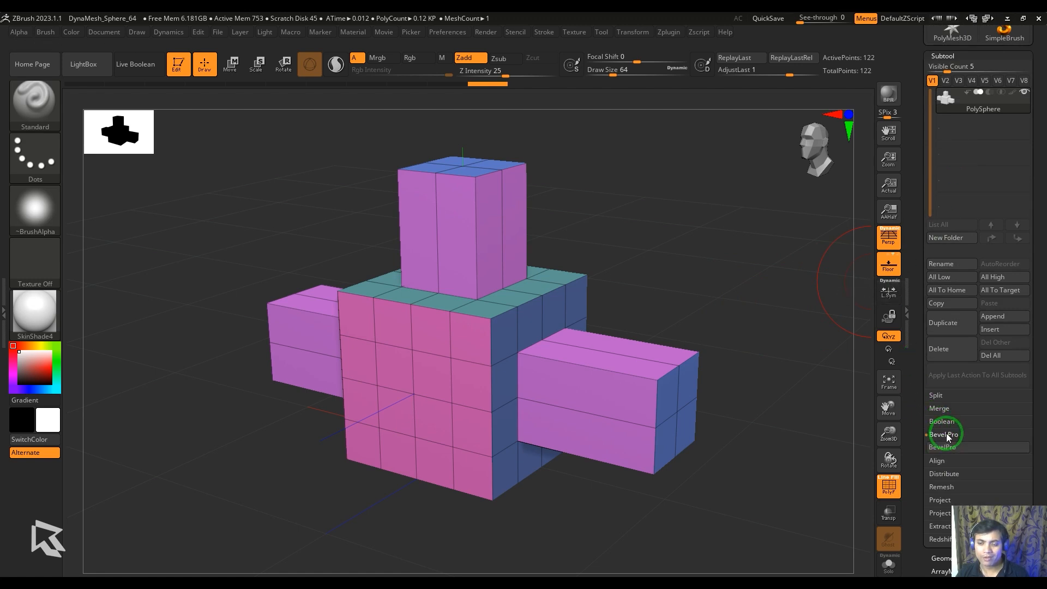
click(943, 434)
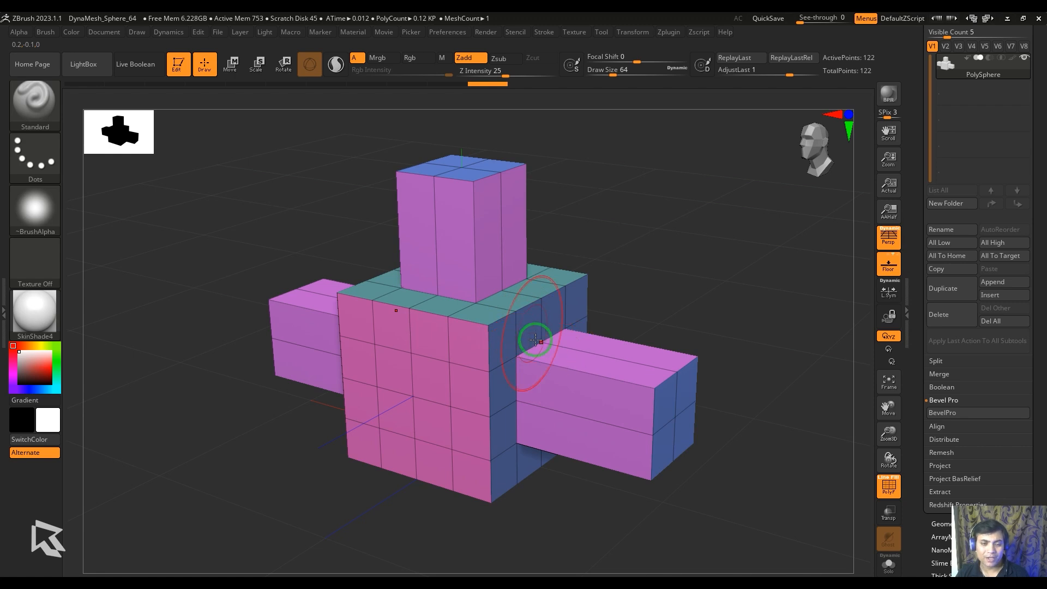
mouse_move(707, 251)
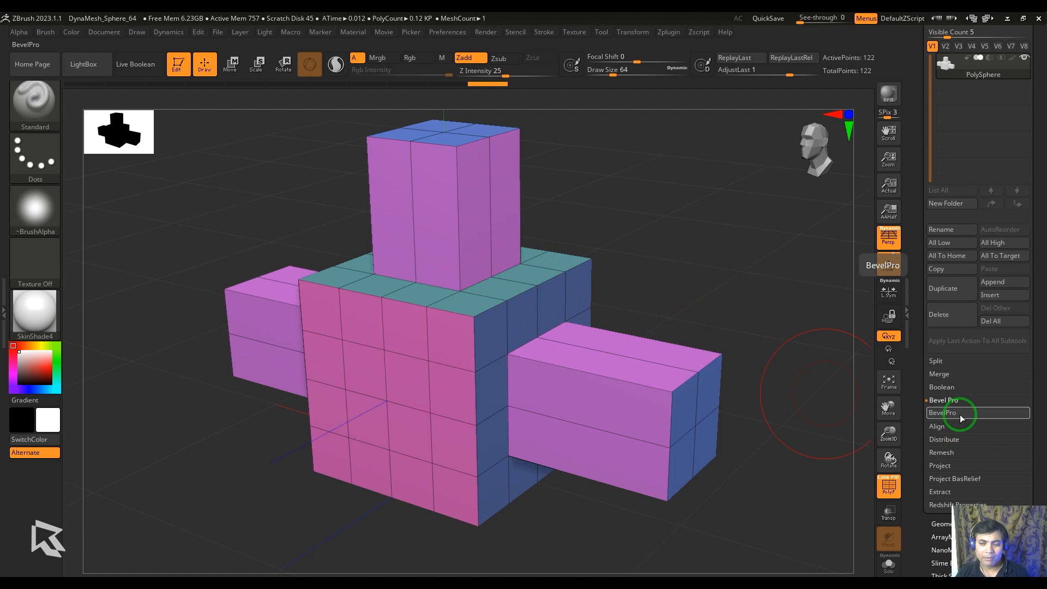
- Launch BevelPro on the cross, reset settings, and preview a rounded 0.641 bevel
click(953, 412)
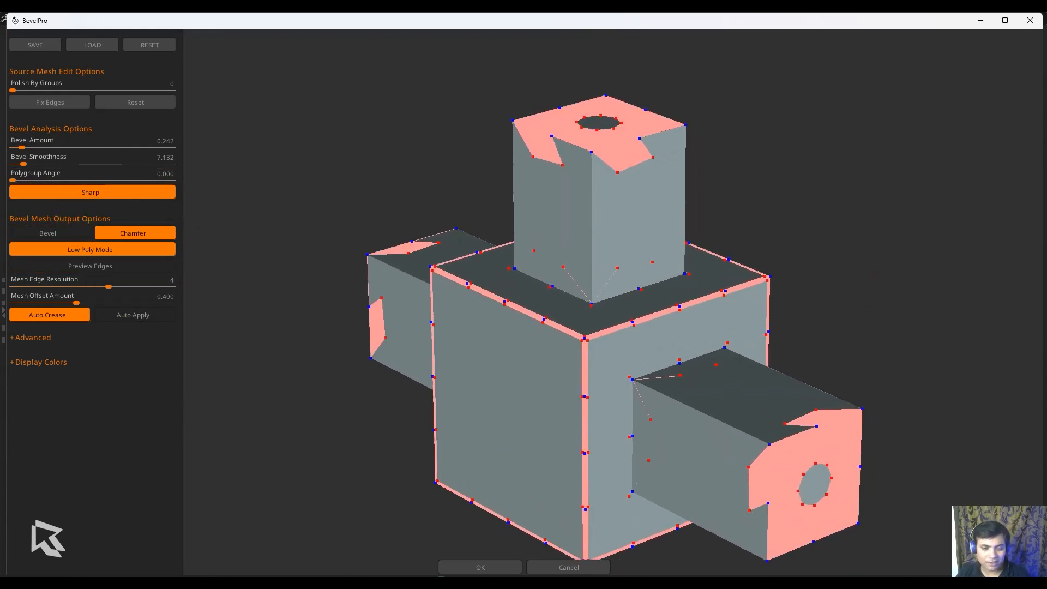
click(149, 45)
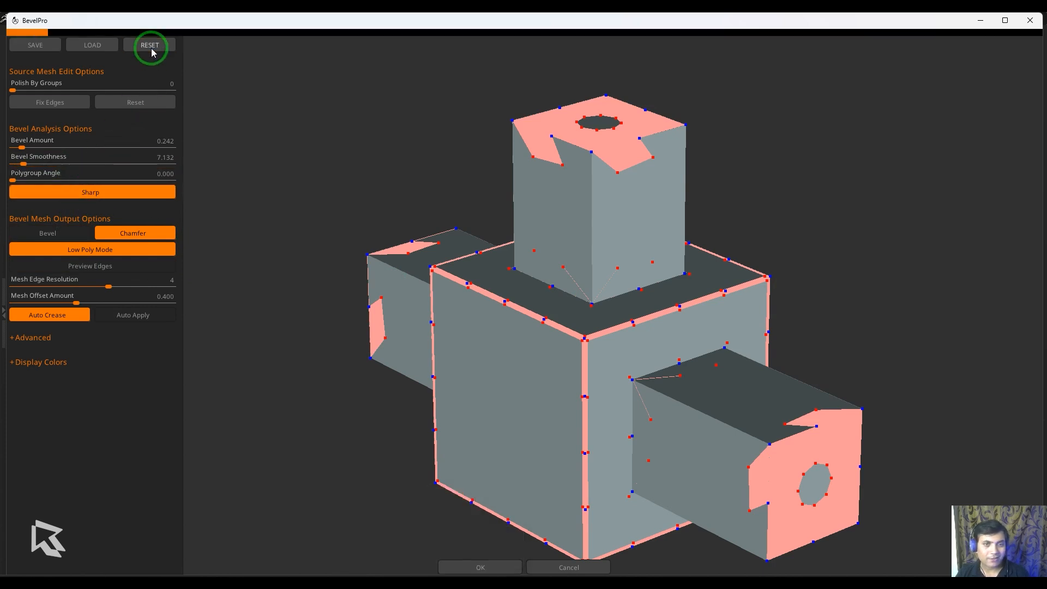
click(149, 45)
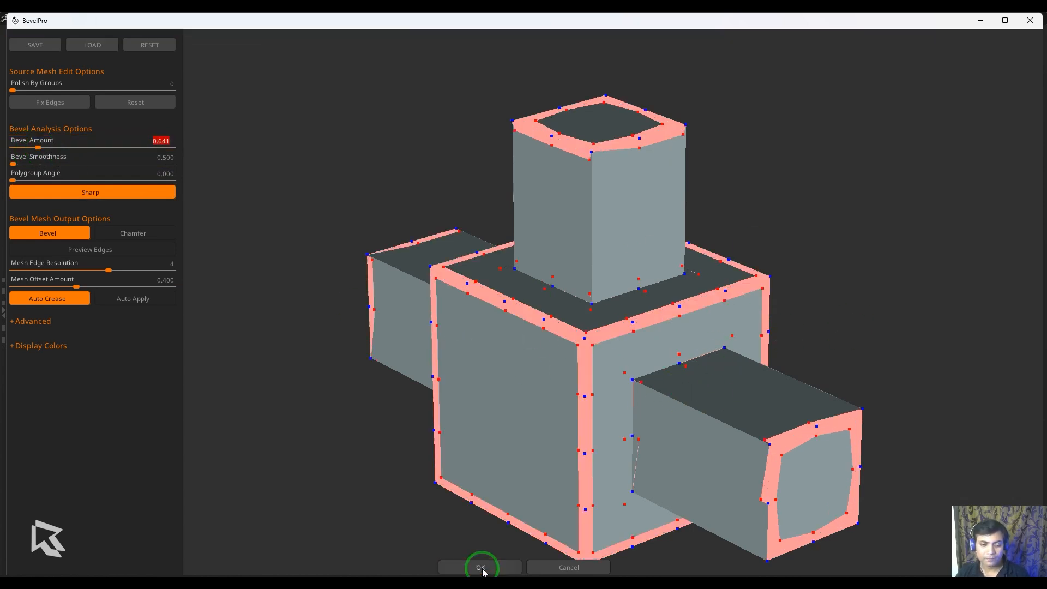
- Apply the bevel and orbit the model to inspect the result
click(479, 567)
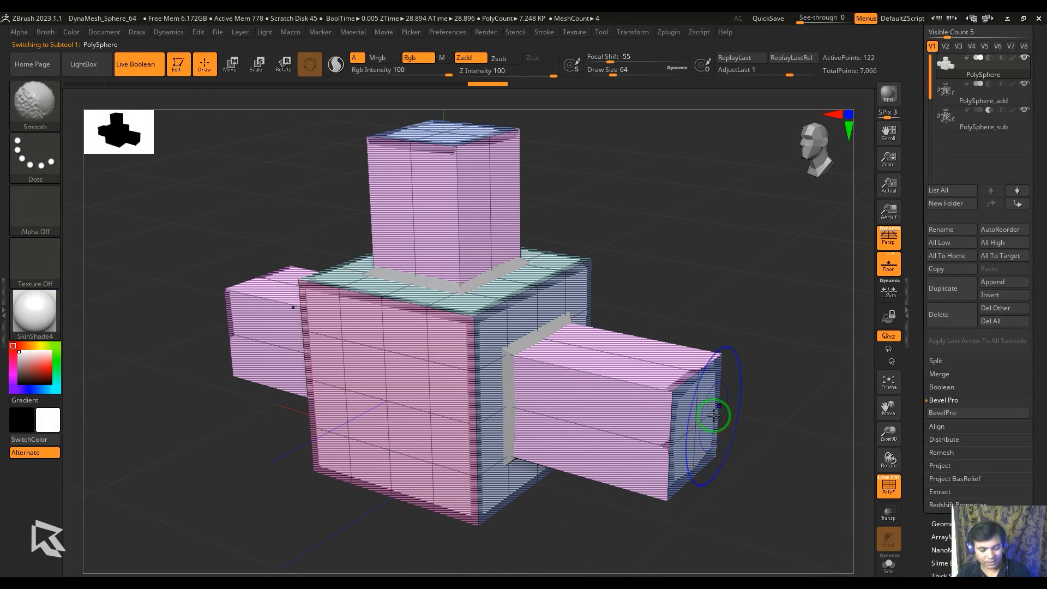
drag(717, 414, 753, 381)
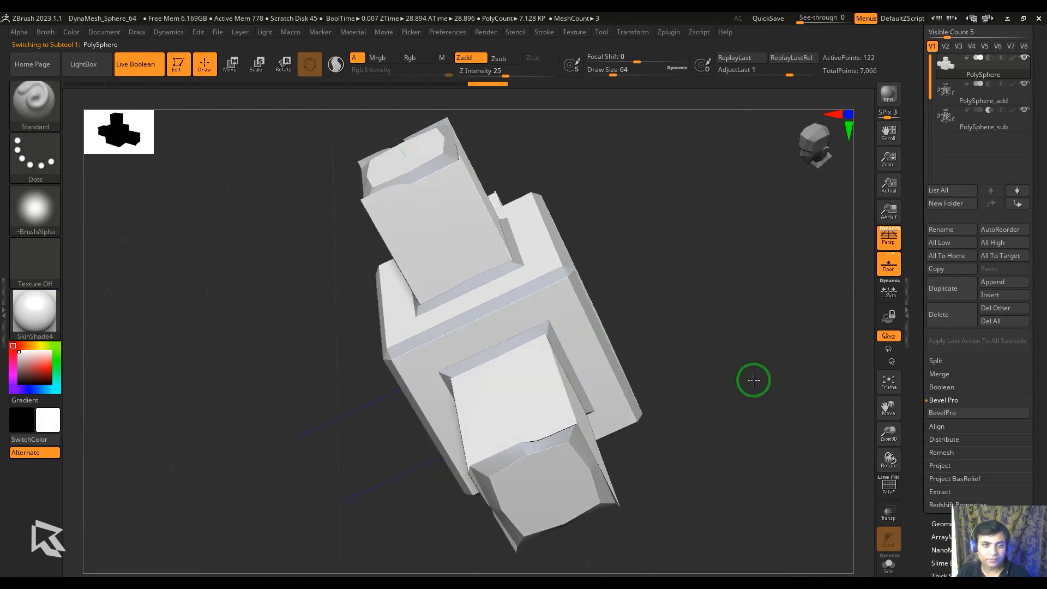
drag(753, 380, 851, 259)
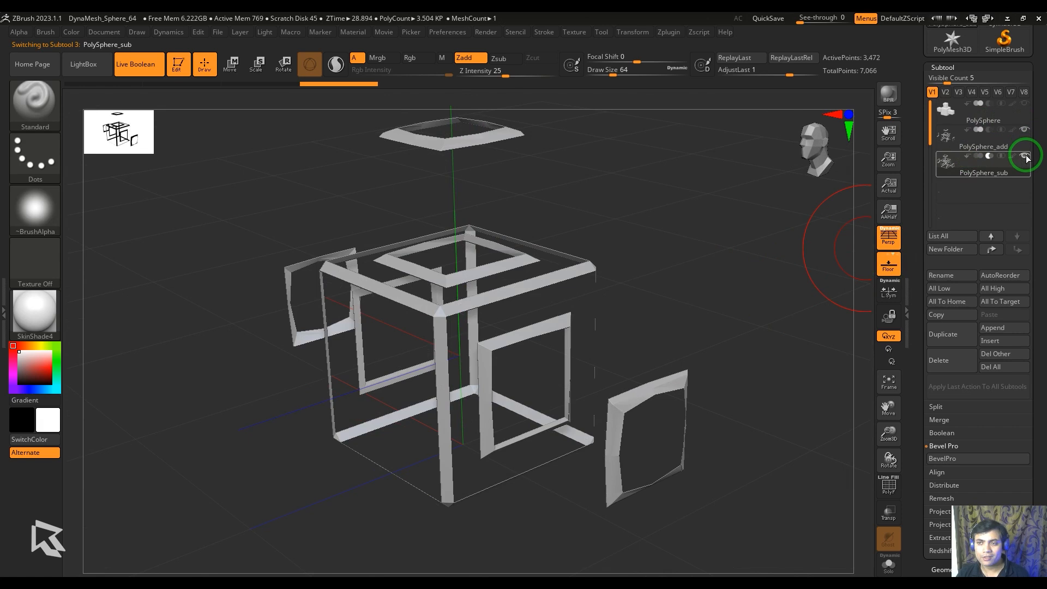
- Delete the PolySphere_sub and PolySphere_add bevel subtools
click(1026, 154)
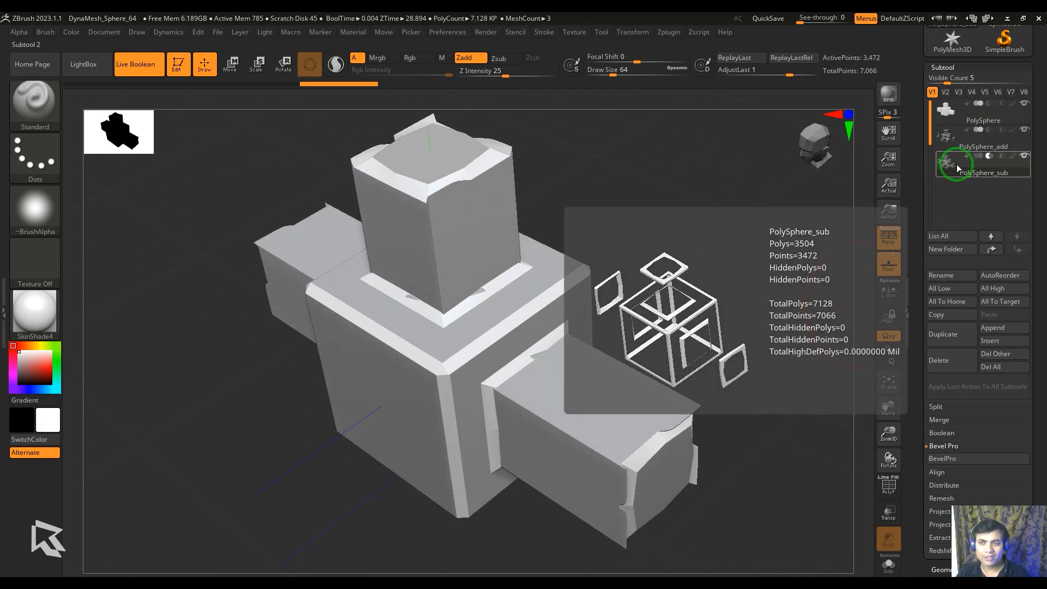
click(937, 360)
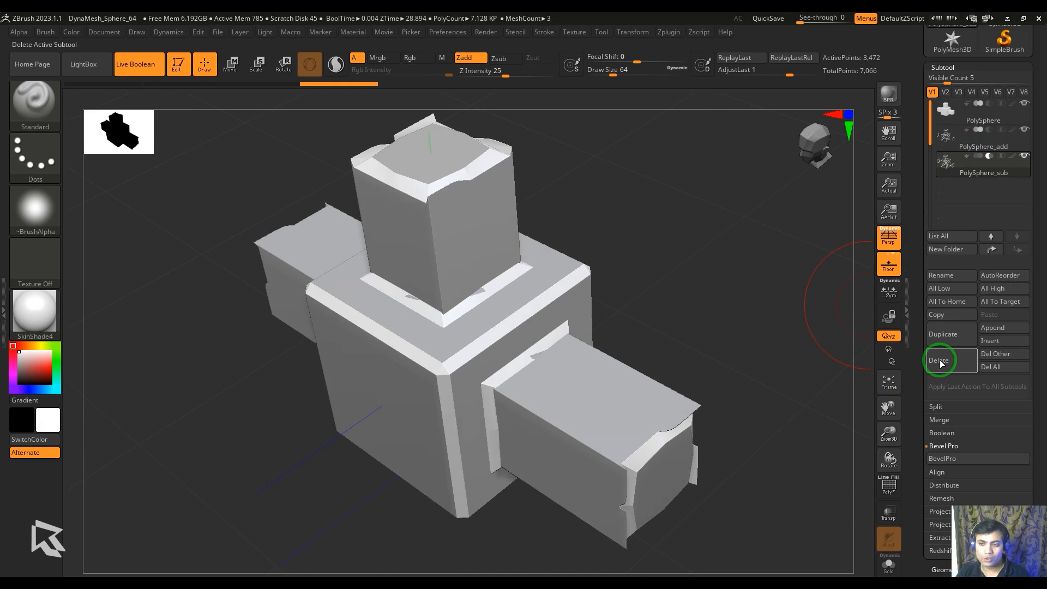
click(937, 360)
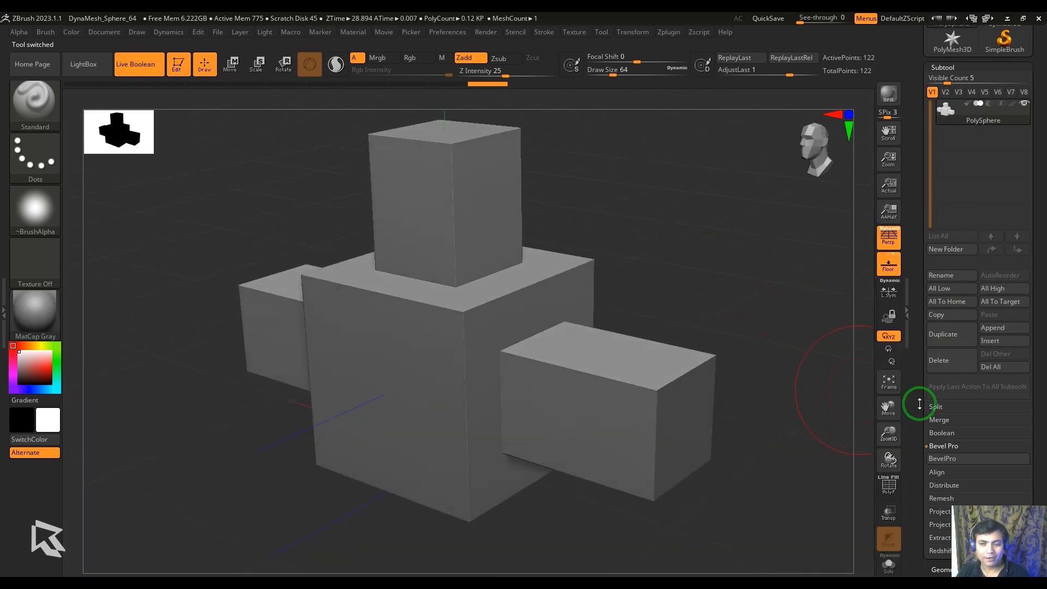
- Relaunch BevelPro, pick edges under Display Colors, and zoom onto the top block's bevel
click(942, 458)
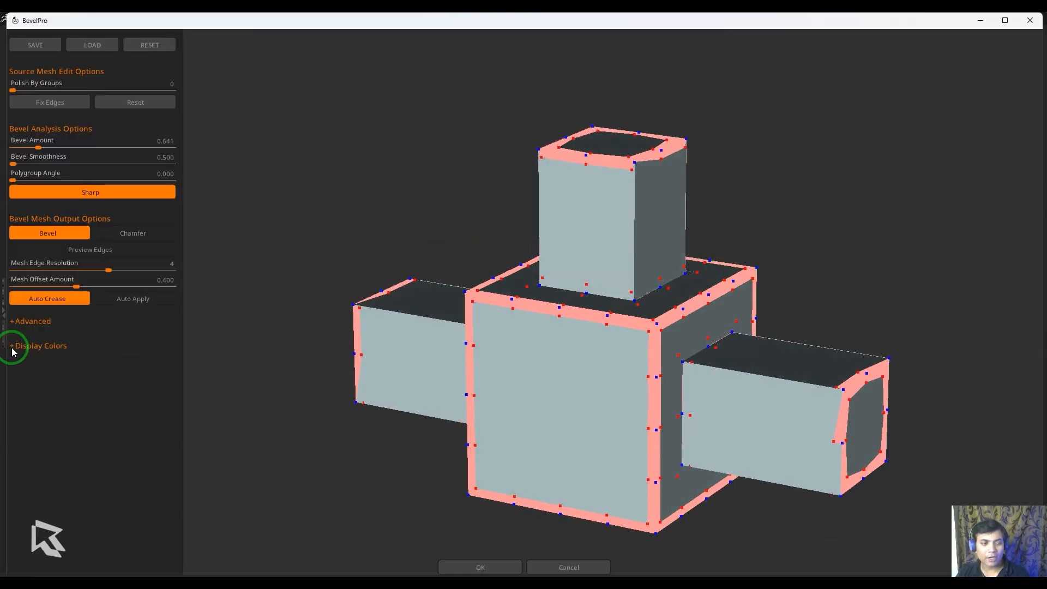
click(39, 346)
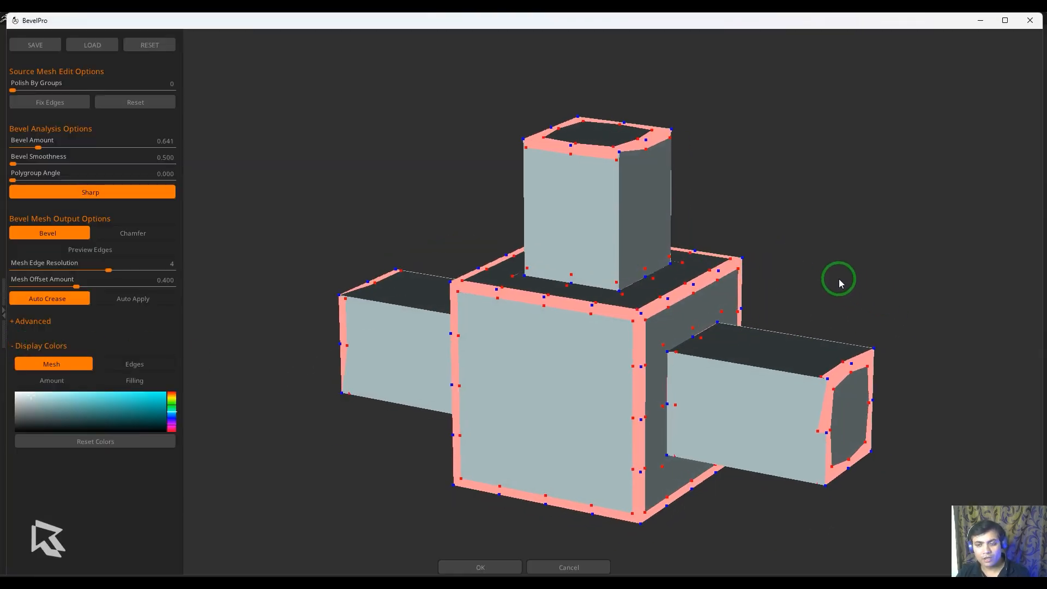
drag(839, 283, 403, 401)
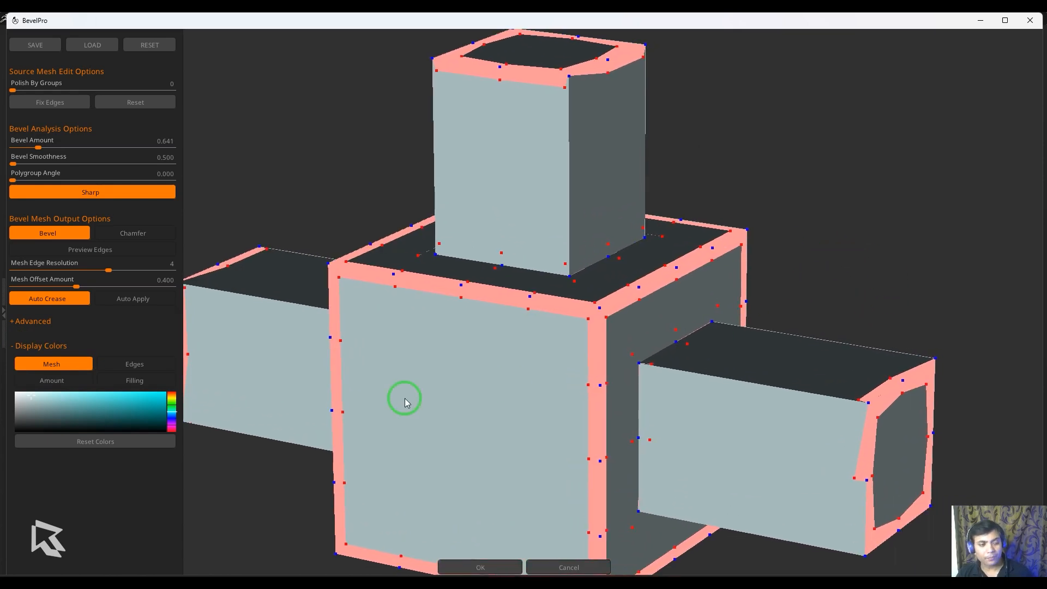
mouse_move(501, 387)
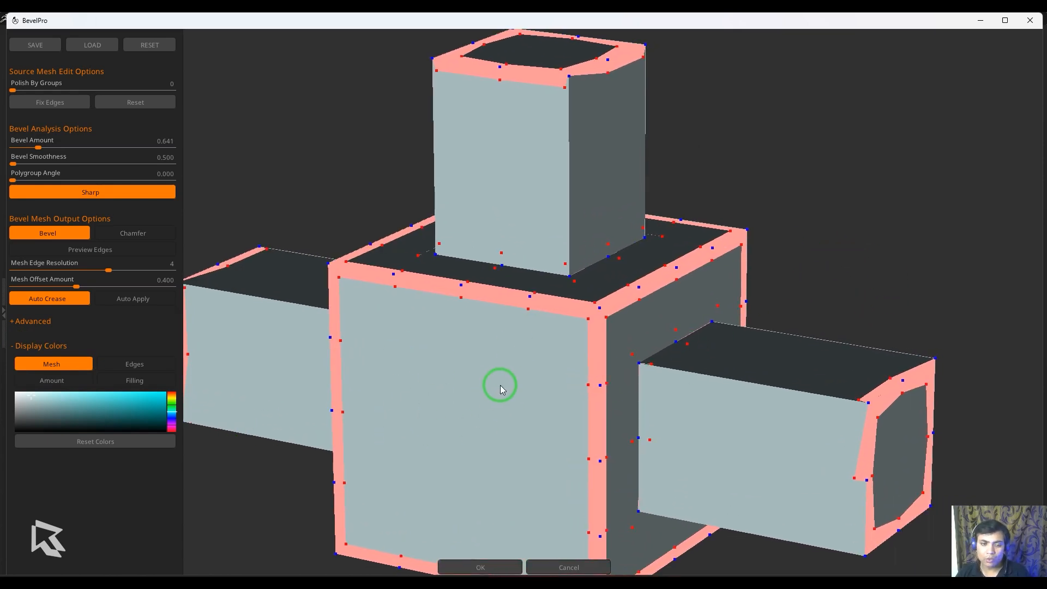
mouse_move(78, 402)
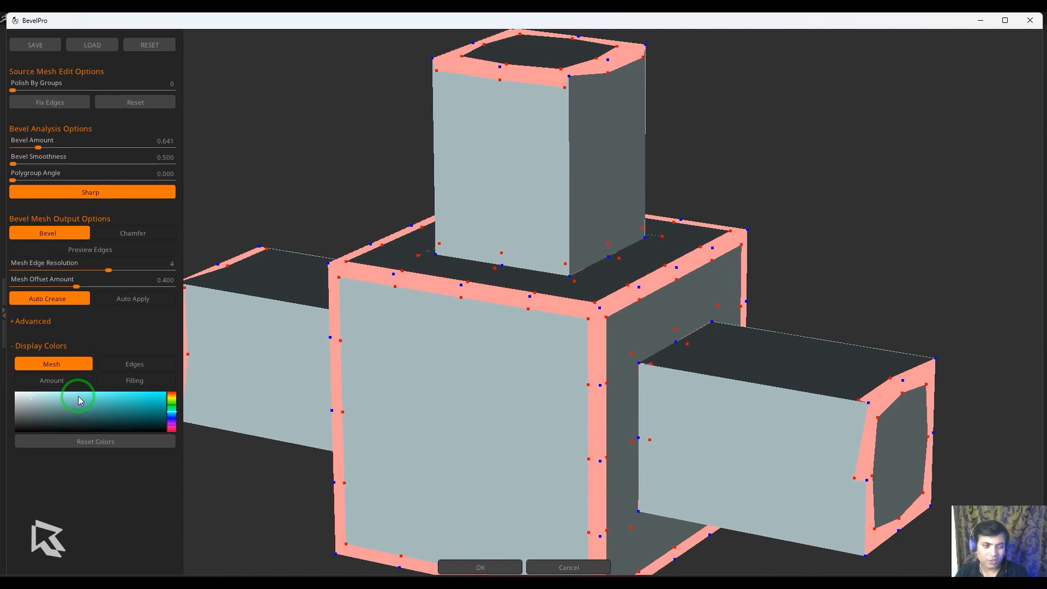
click(134, 363)
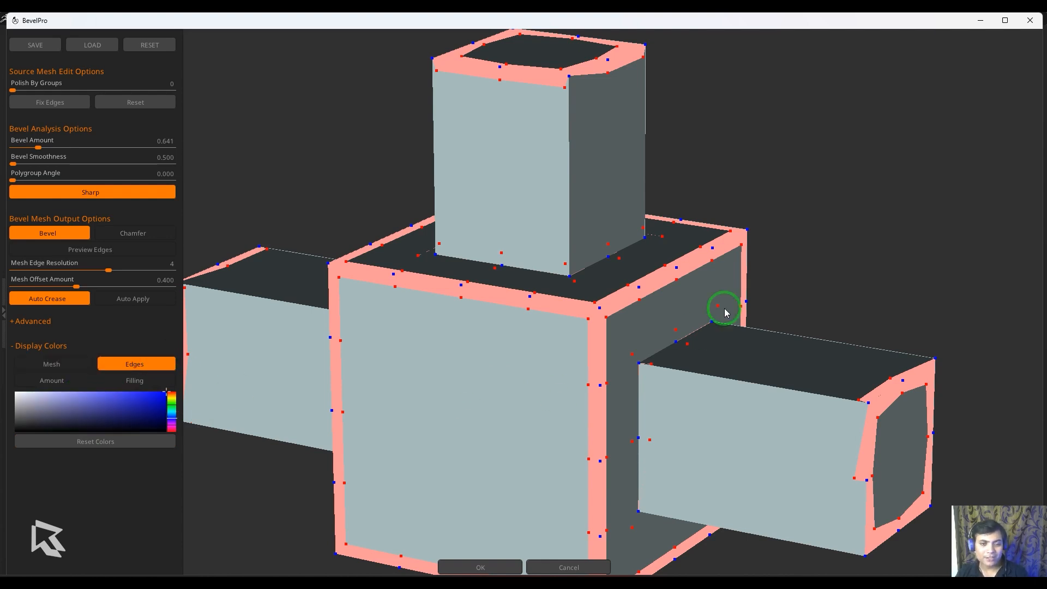
drag(725, 312, 908, 352)
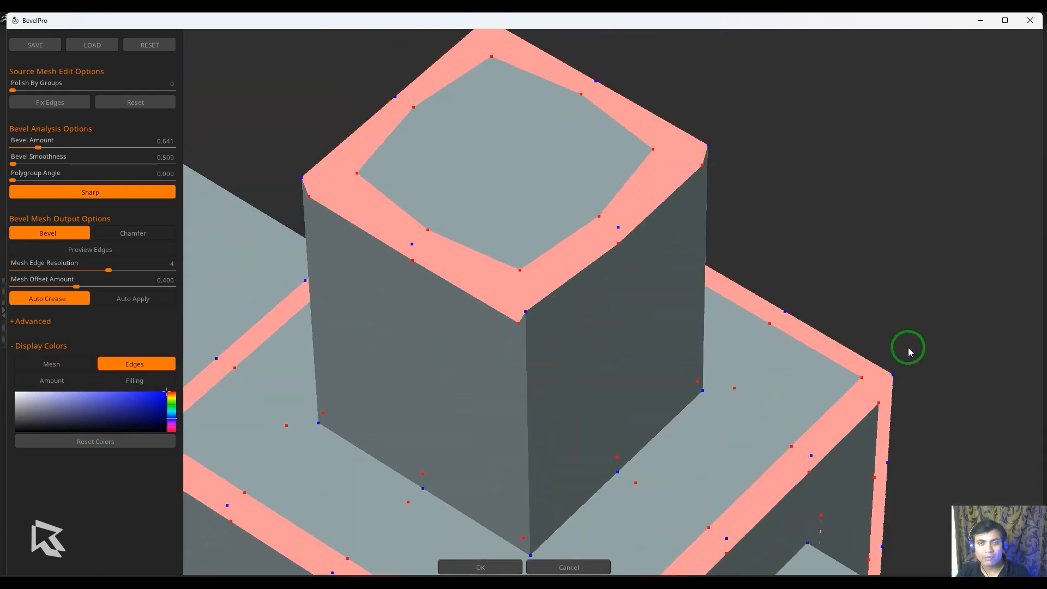
mouse_move(637, 225)
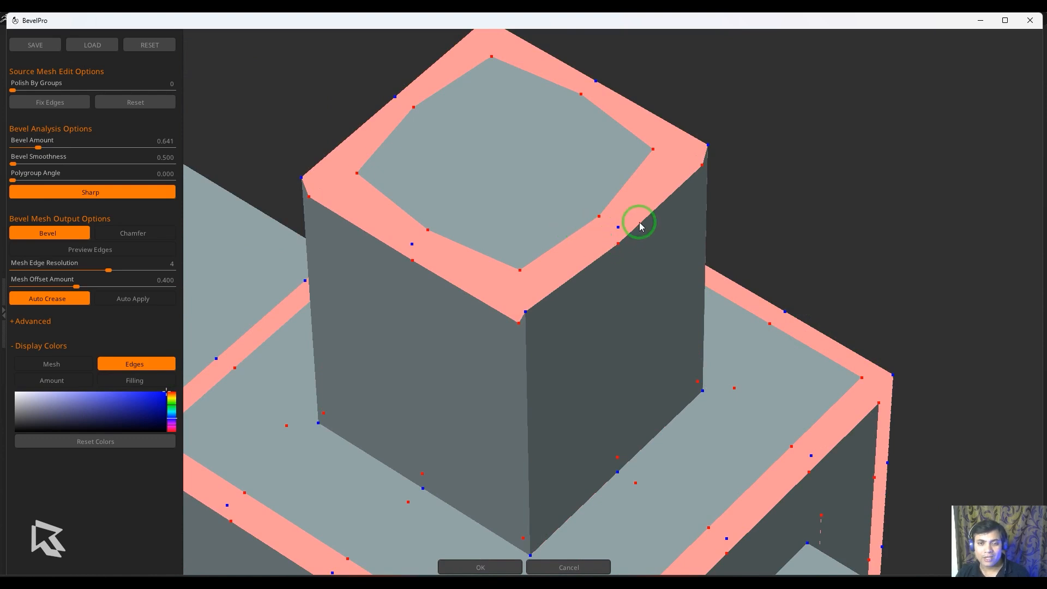
mouse_move(936, 297)
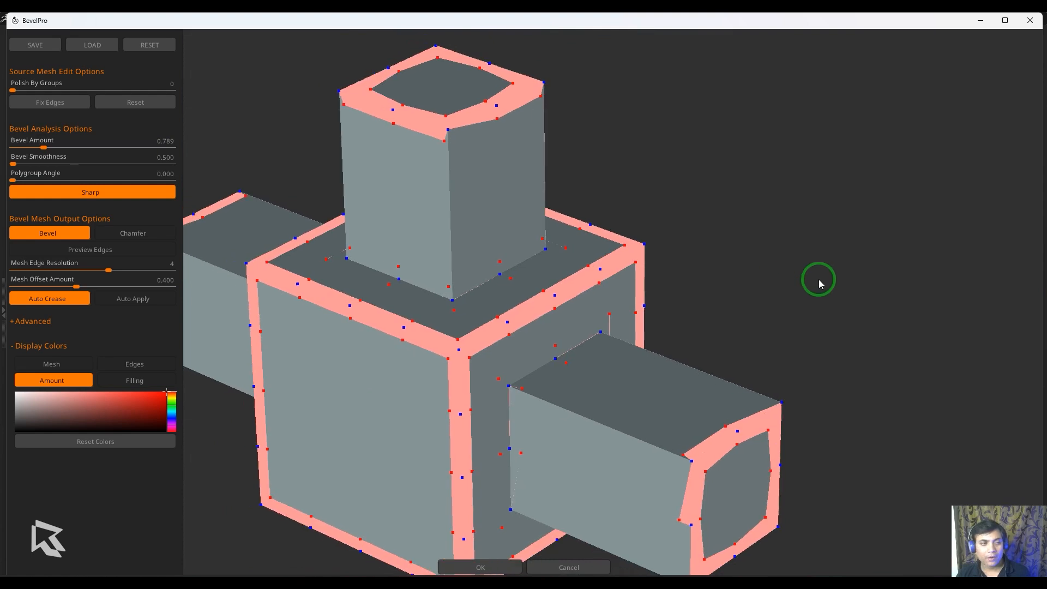
- Switch Display Colors to Filling and enable Auto Apply to preview beveled geometry
click(135, 380)
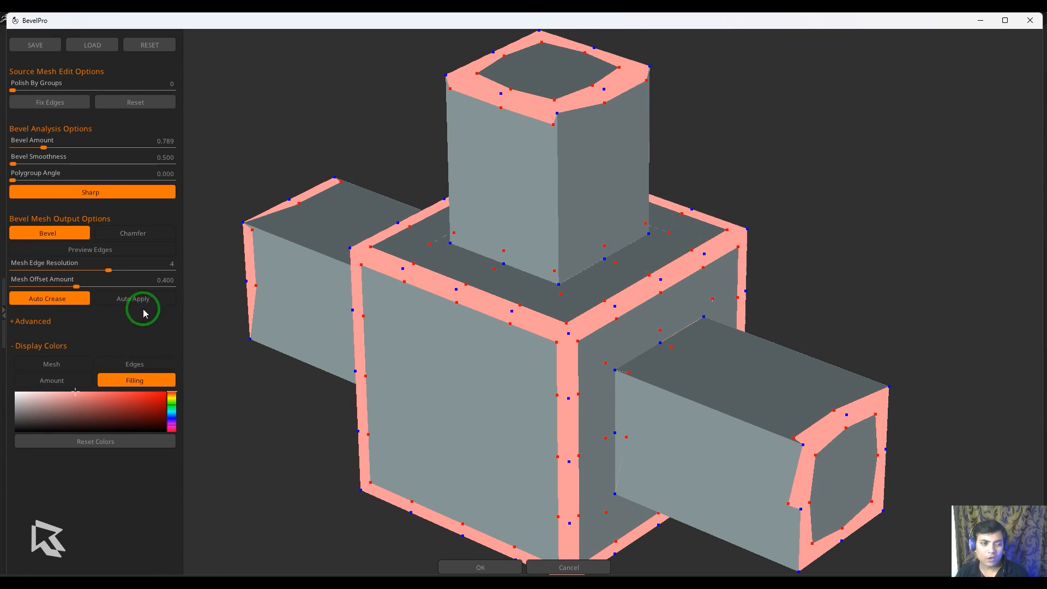
click(134, 298)
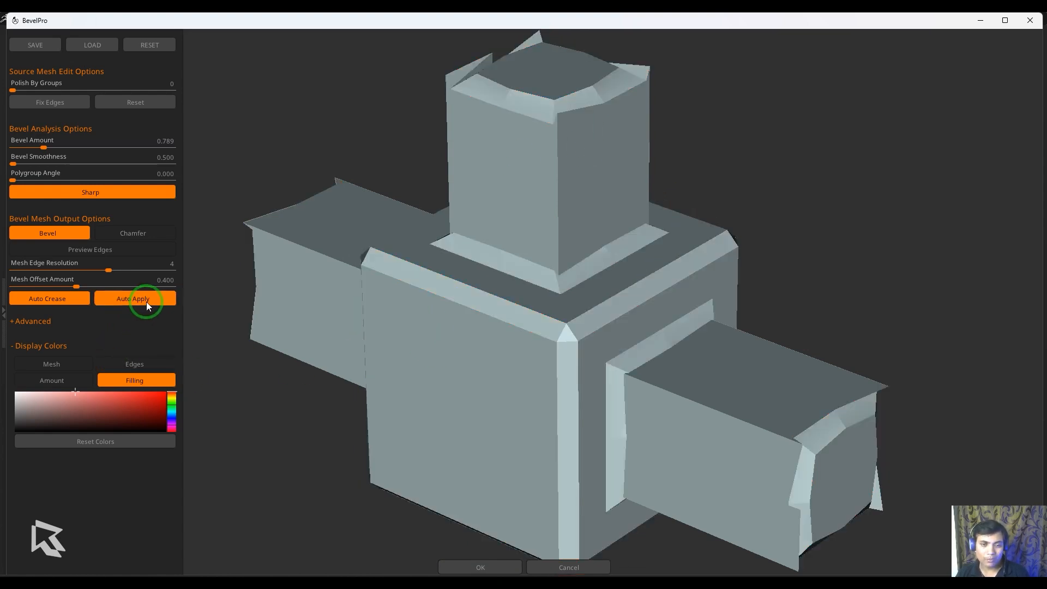
click(133, 298)
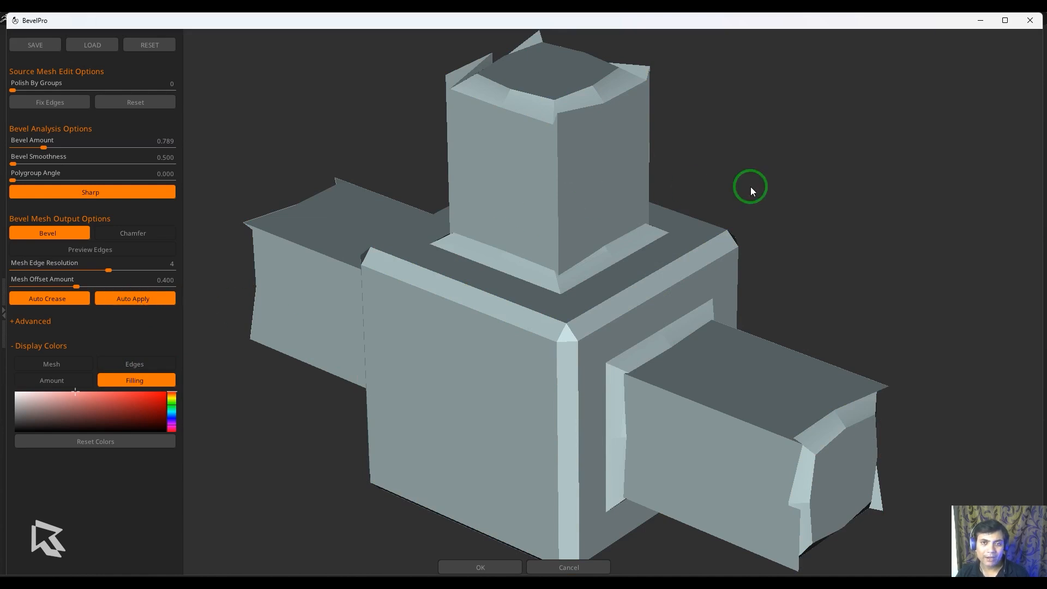
drag(750, 187, 761, 196)
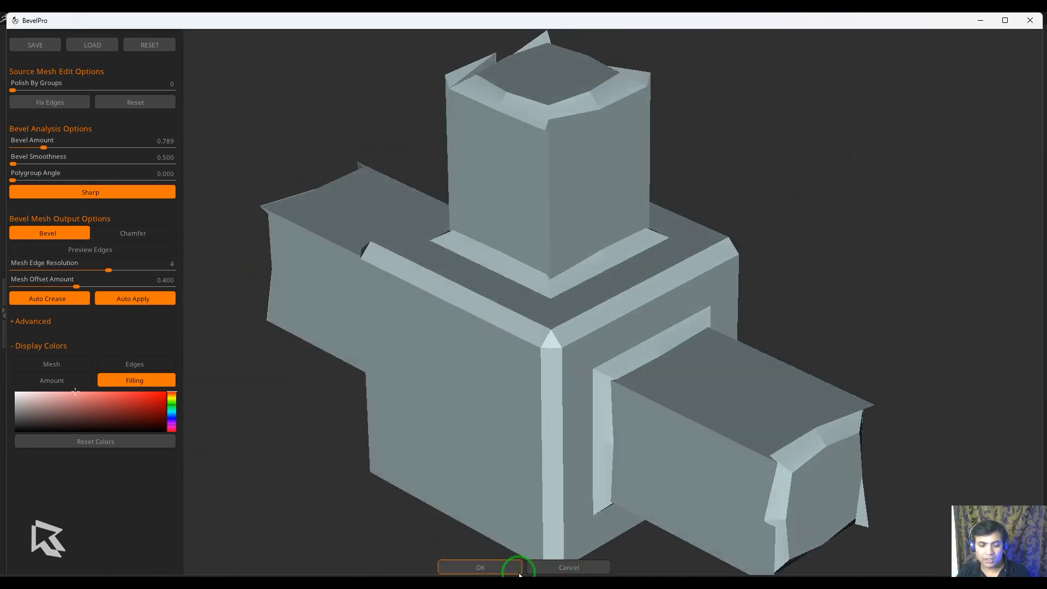
- Return to the canvas and orbit the blocky cross from several sides, ending angled
click(479, 567)
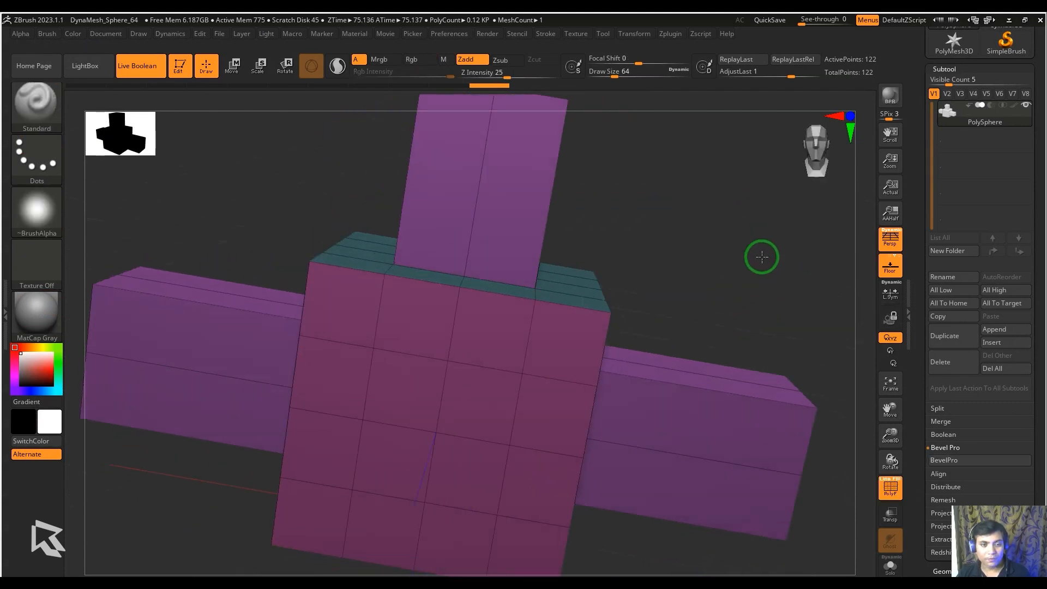
drag(761, 257, 713, 275)
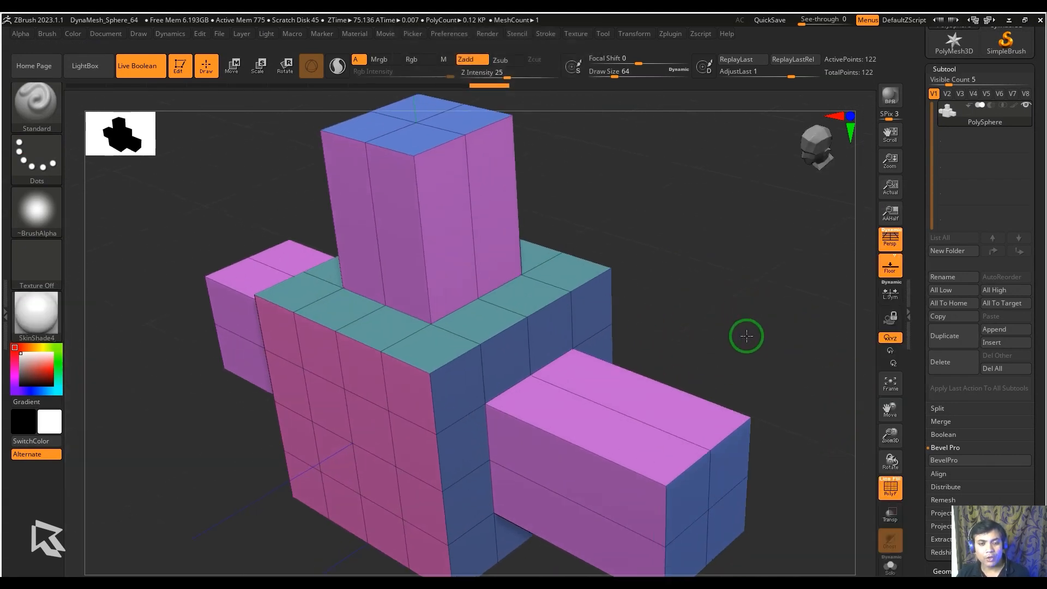
drag(746, 335, 758, 283)
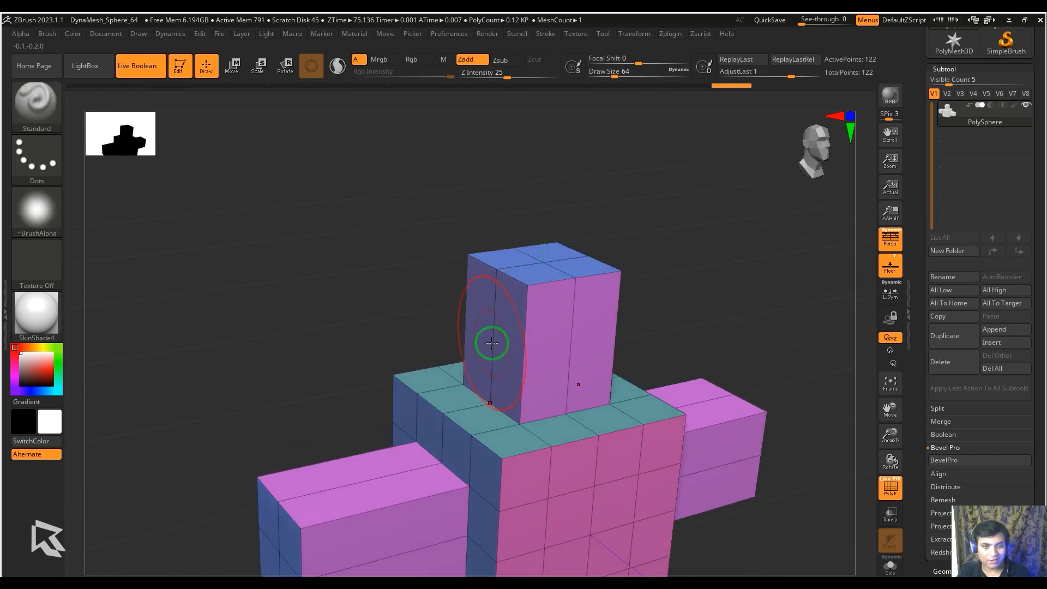
drag(493, 344, 729, 297)
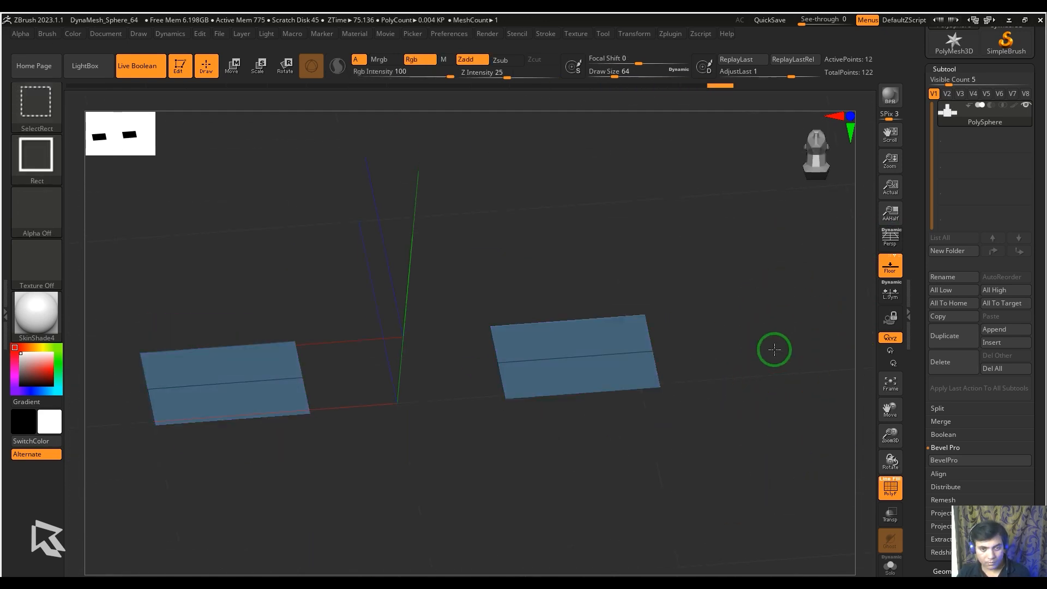
drag(774, 349, 685, 344)
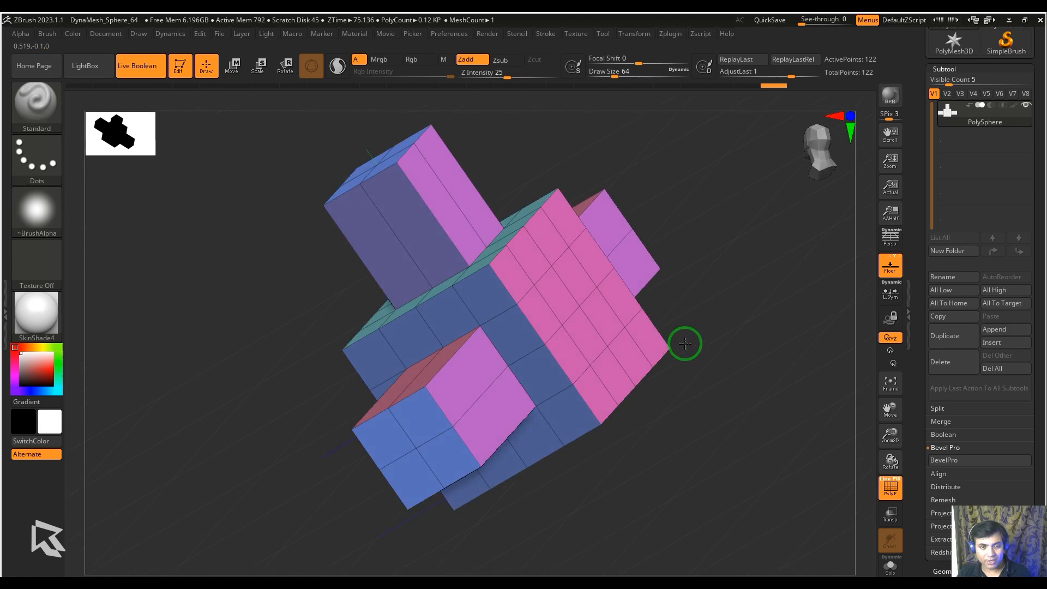
drag(685, 344, 875, 447)
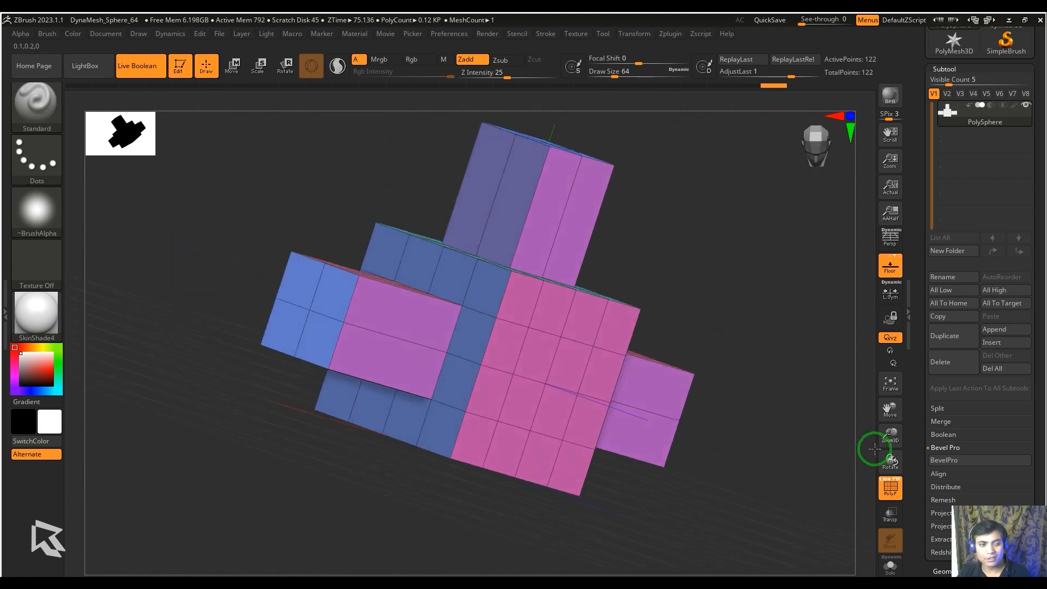
drag(875, 447, 768, 337)
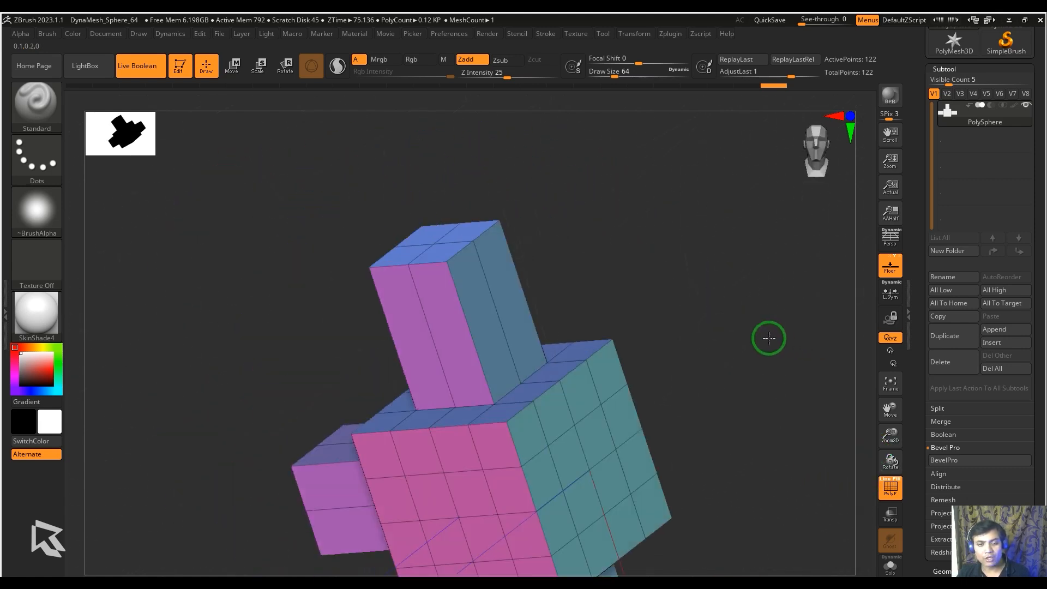
drag(767, 337, 810, 465)
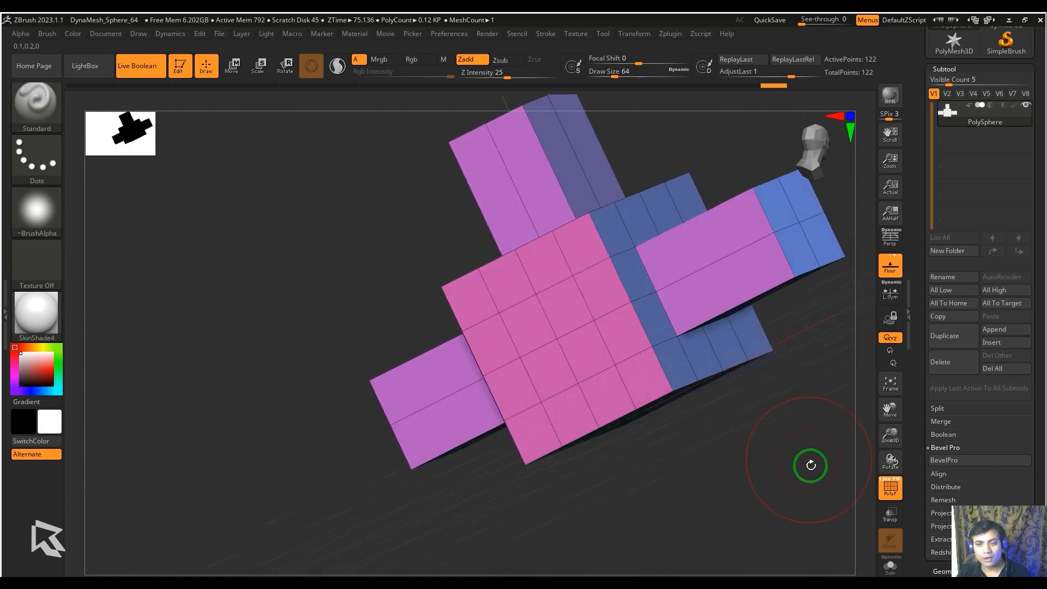
drag(808, 464, 808, 504)
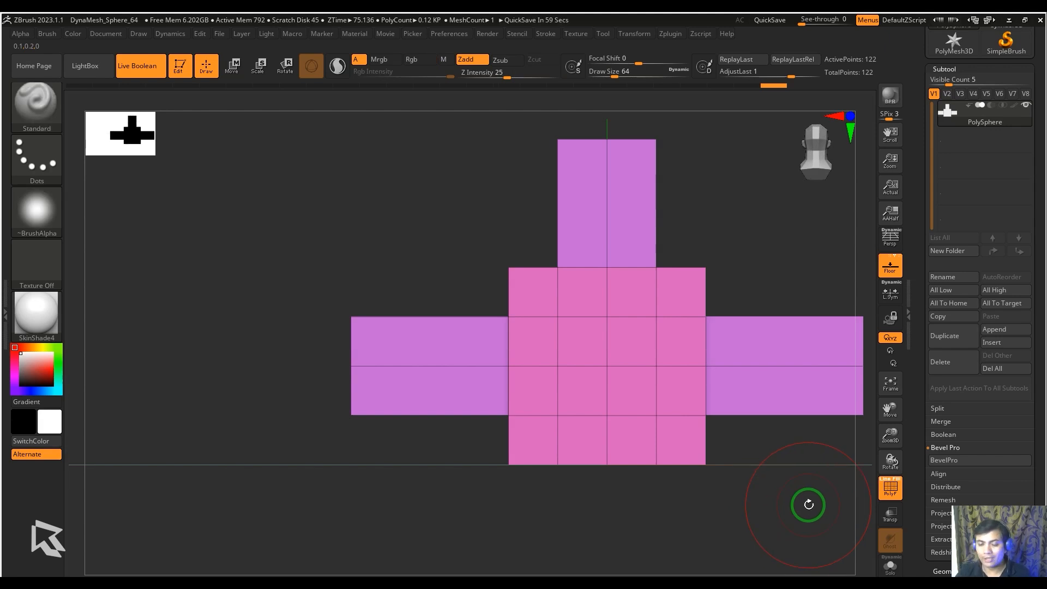
drag(808, 503, 748, 479)
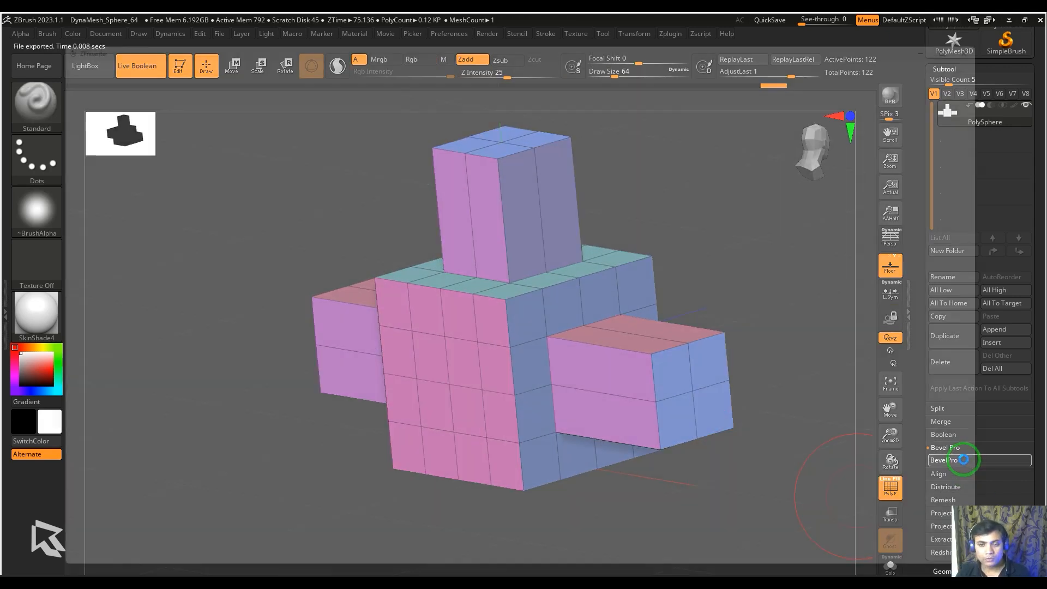
- Relaunch BevelPro with Auto Apply on and zoom in on the beveled edges
click(944, 459)
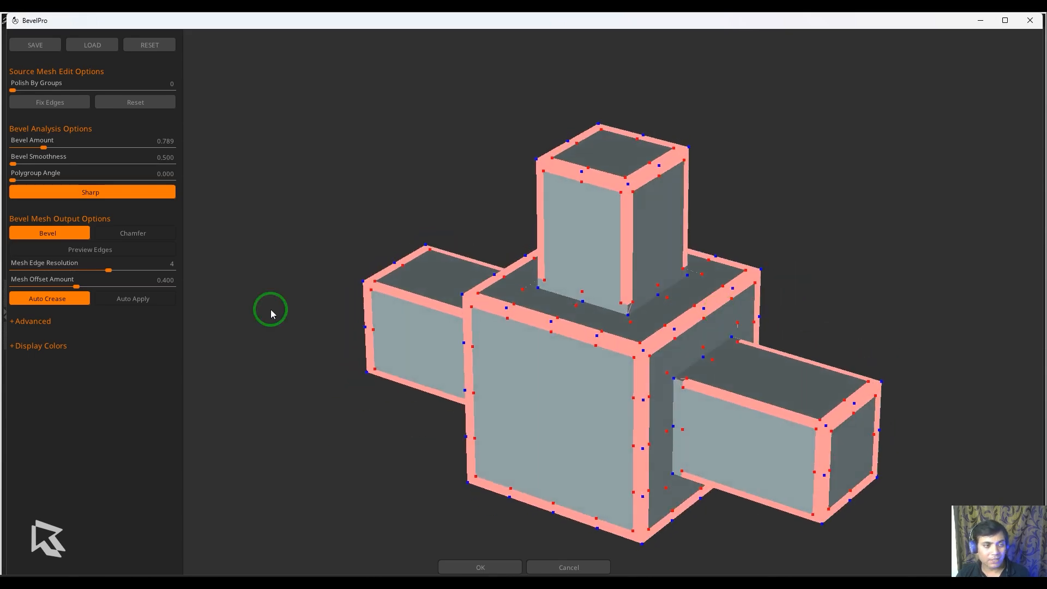
click(132, 298)
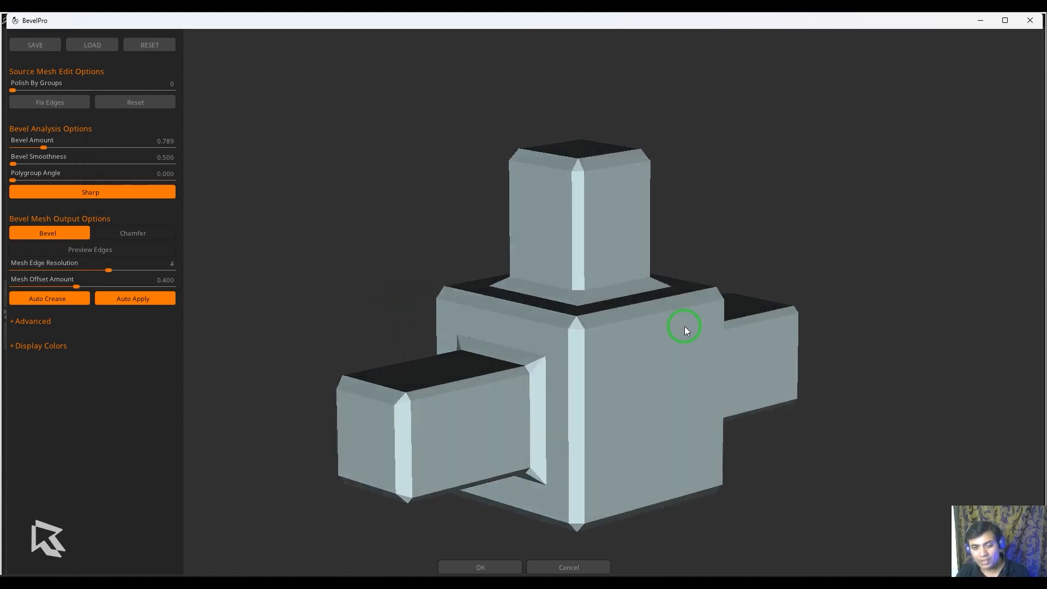
drag(684, 330, 859, 333)
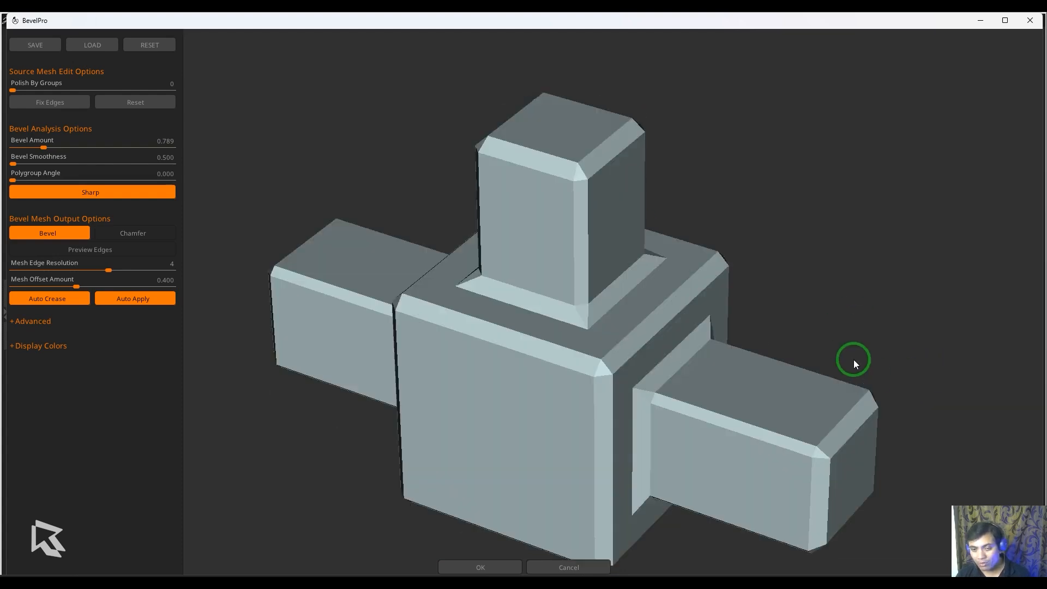
drag(853, 359, 857, 487)
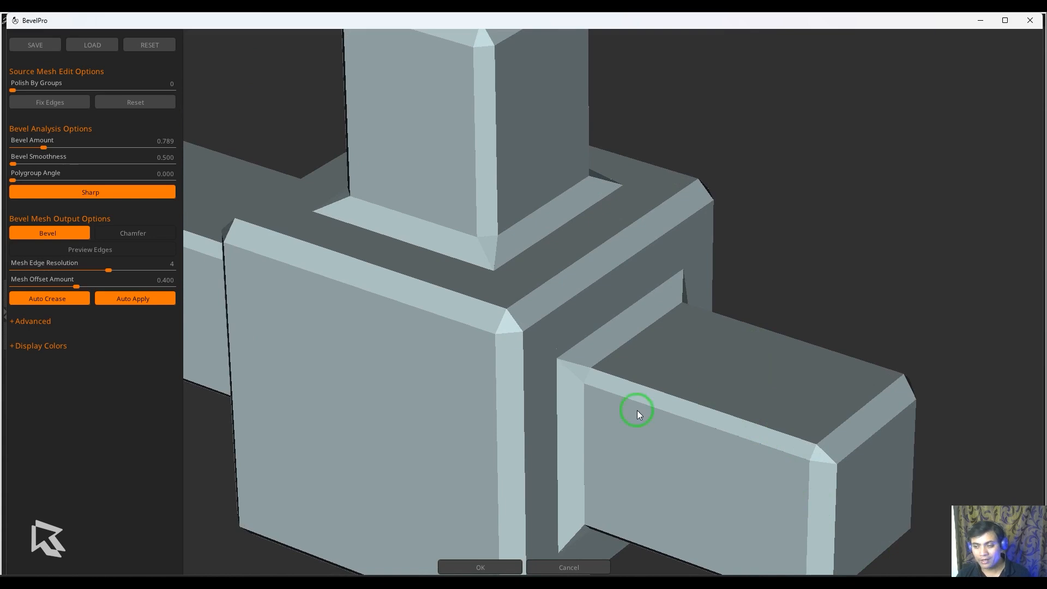
mouse_move(935, 244)
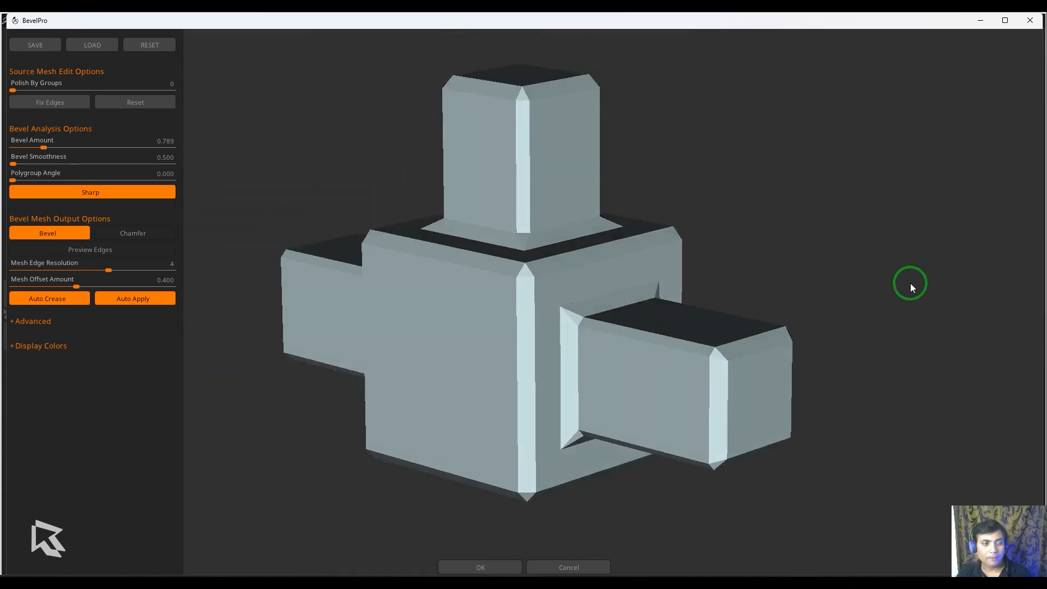
- Compare edge styles and switch the edges to smooth rounded chamfers
click(133, 232)
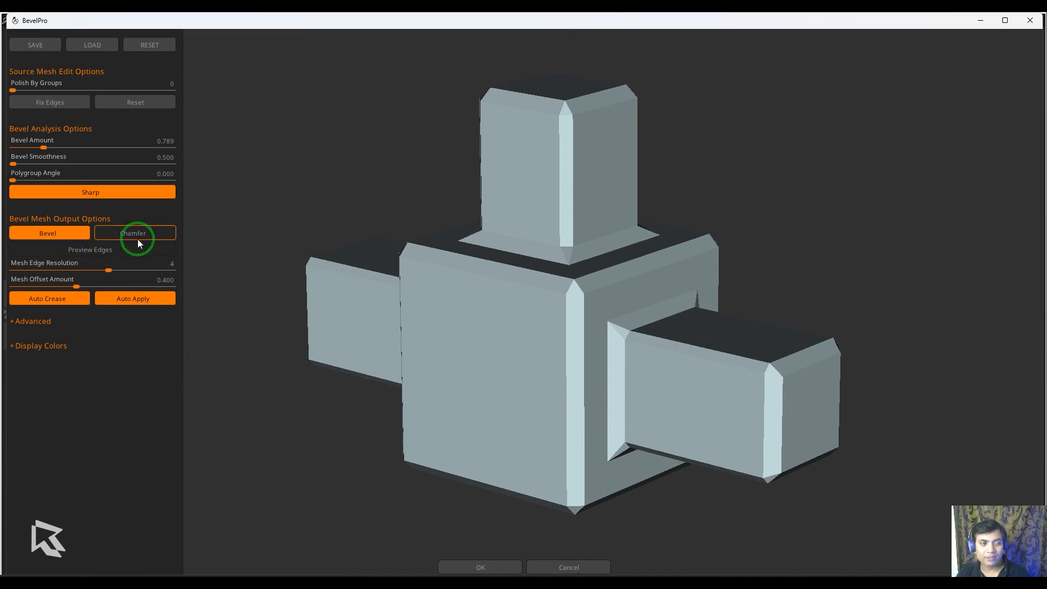
click(47, 233)
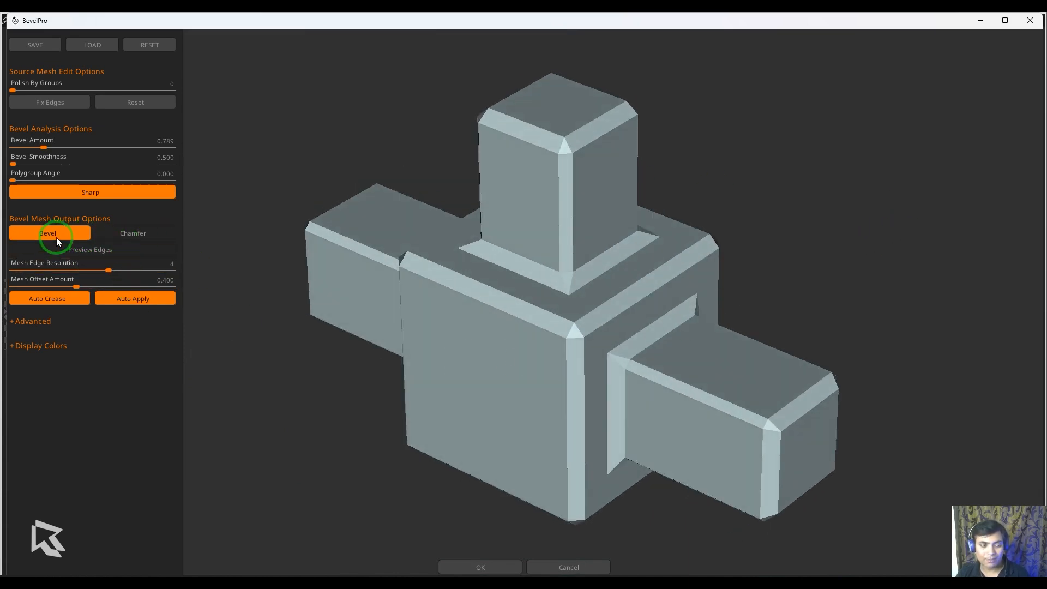
click(132, 232)
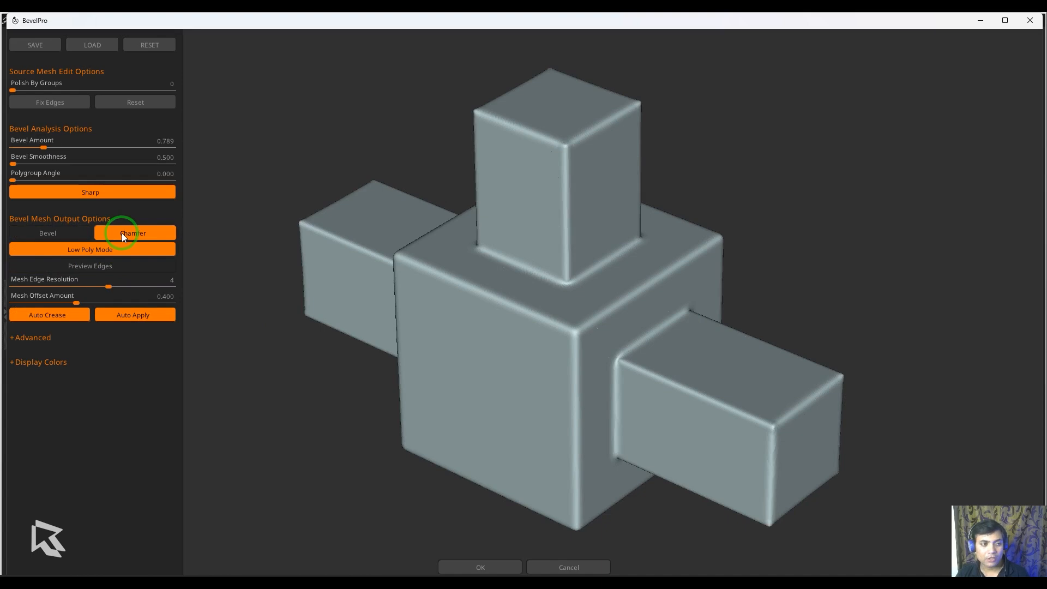
- Expand Advanced options and enable Preview Edges to show the bevel wireframe
click(133, 233)
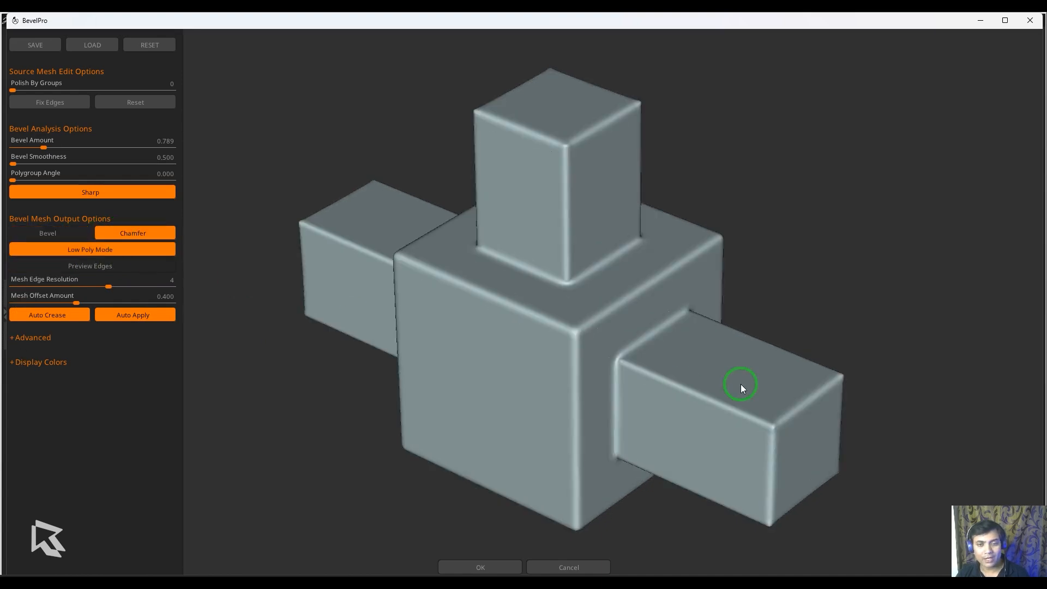
drag(740, 387, 704, 323)
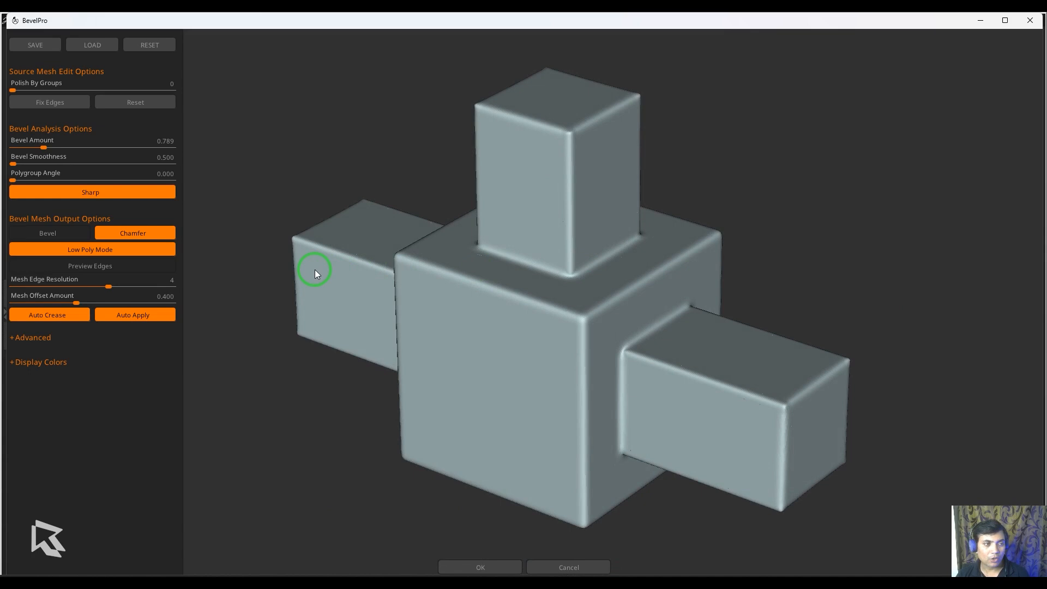
click(30, 337)
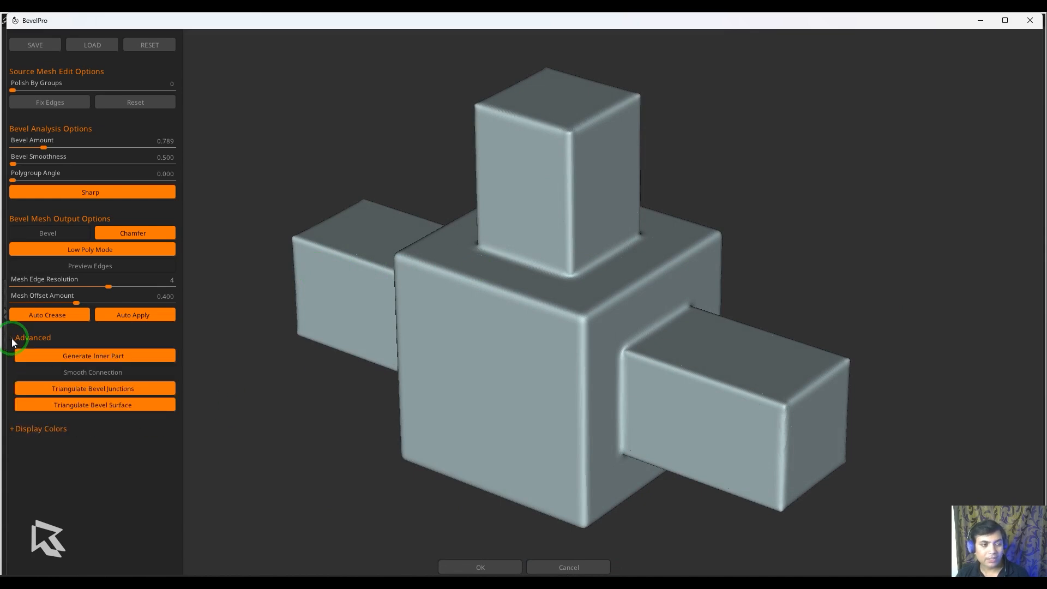
click(93, 265)
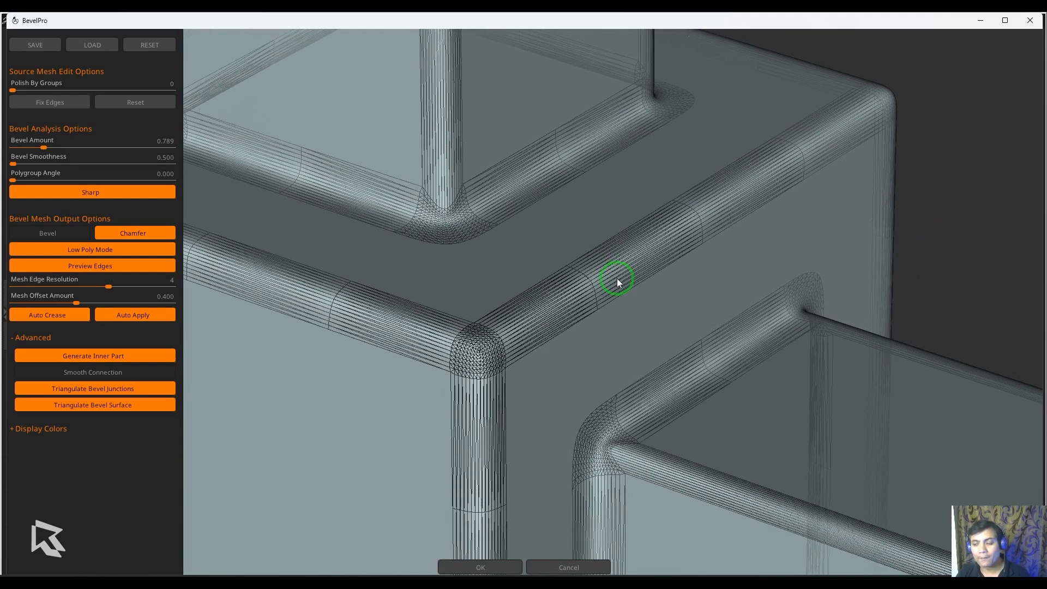
mouse_move(592, 277)
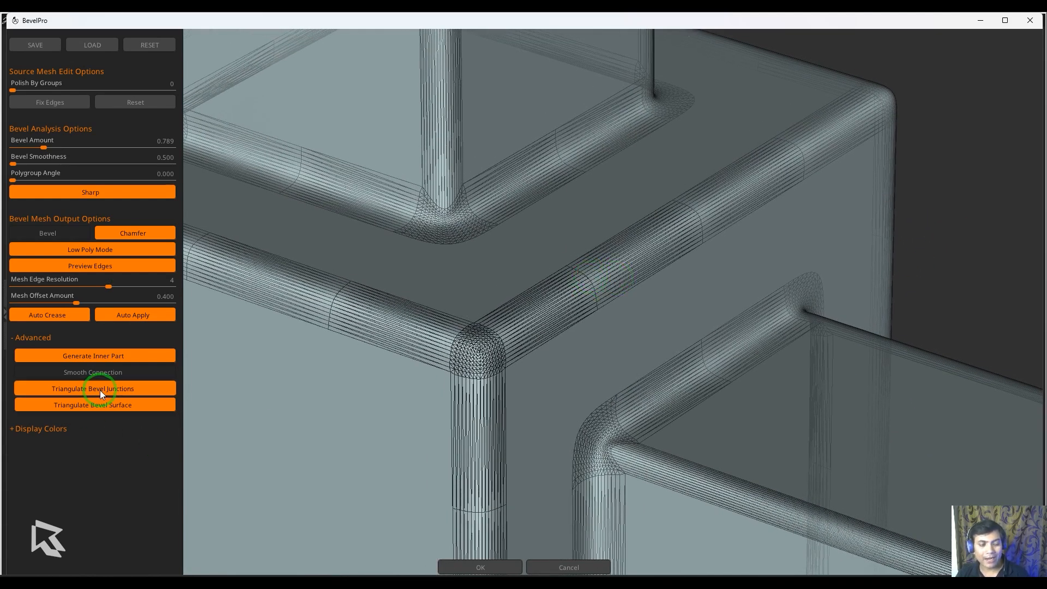
- Turn off Triangulate Bevel Surface and Junctions, and set Mesh Edge Resolution to 3
click(93, 405)
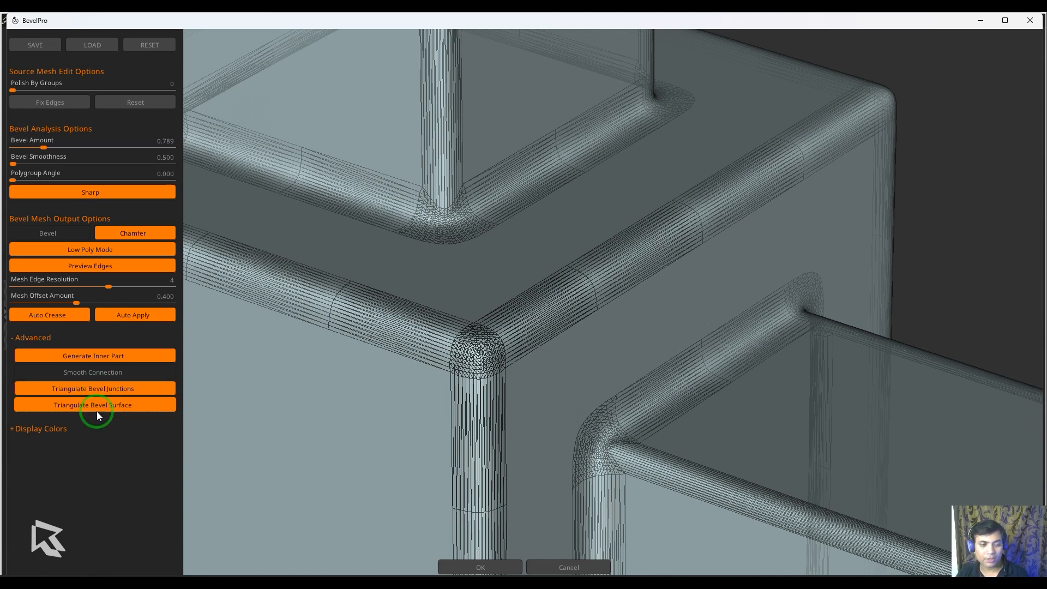
click(92, 405)
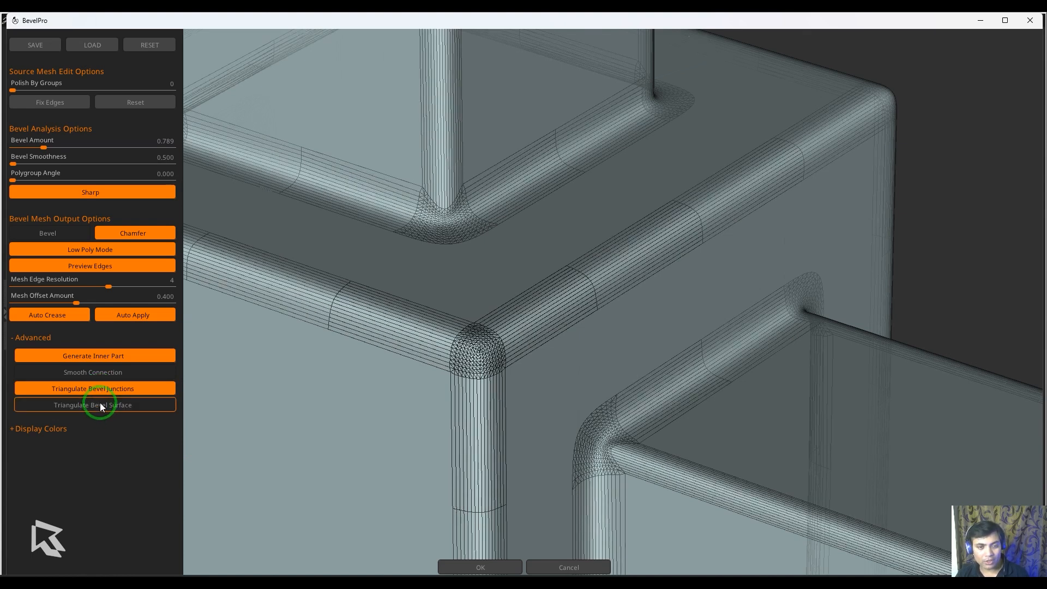
click(93, 387)
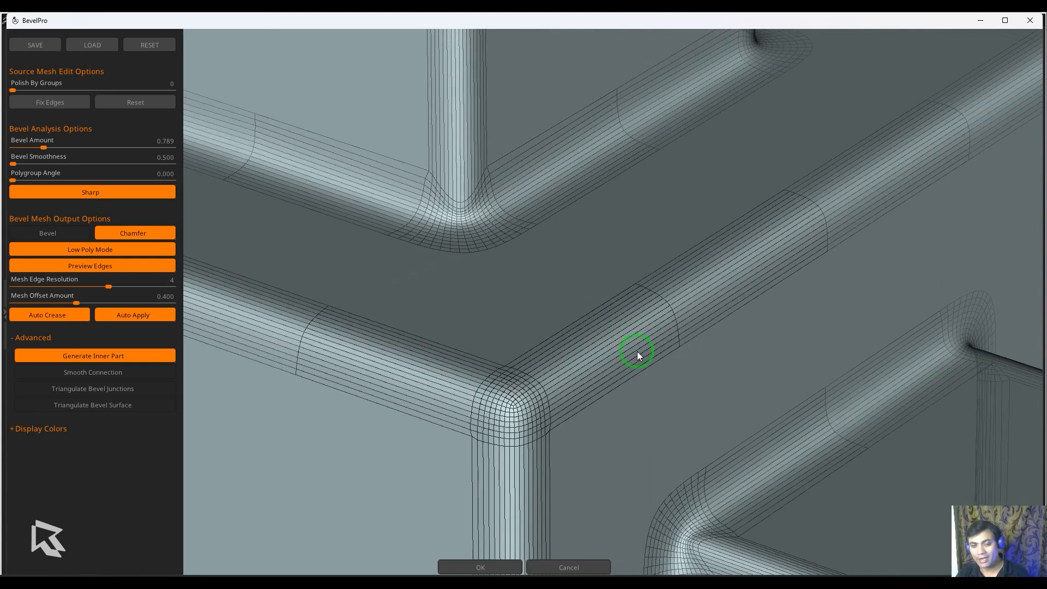
mouse_move(664, 372)
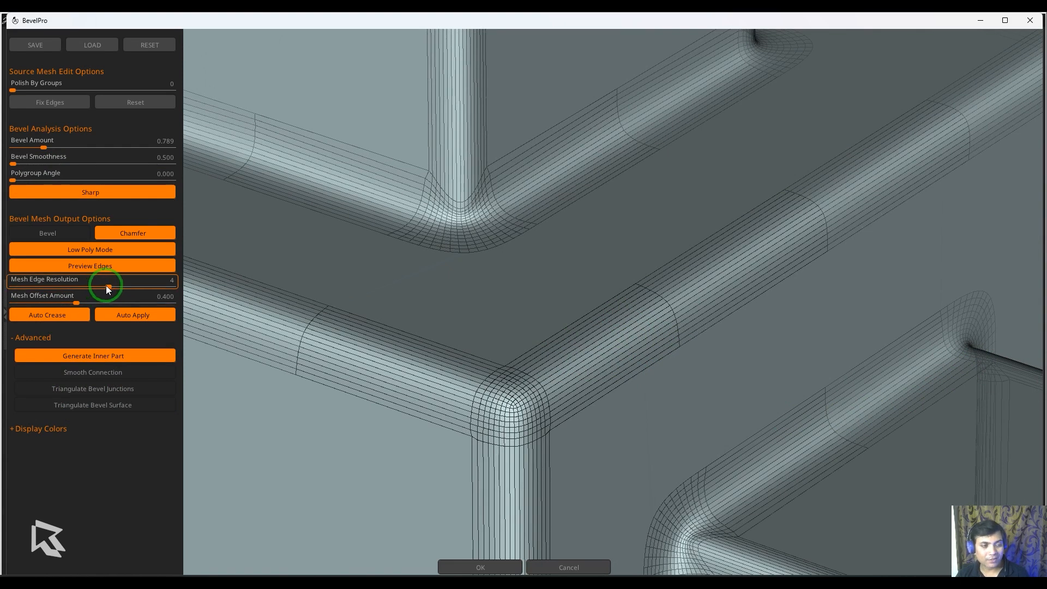
drag(106, 288, 75, 289)
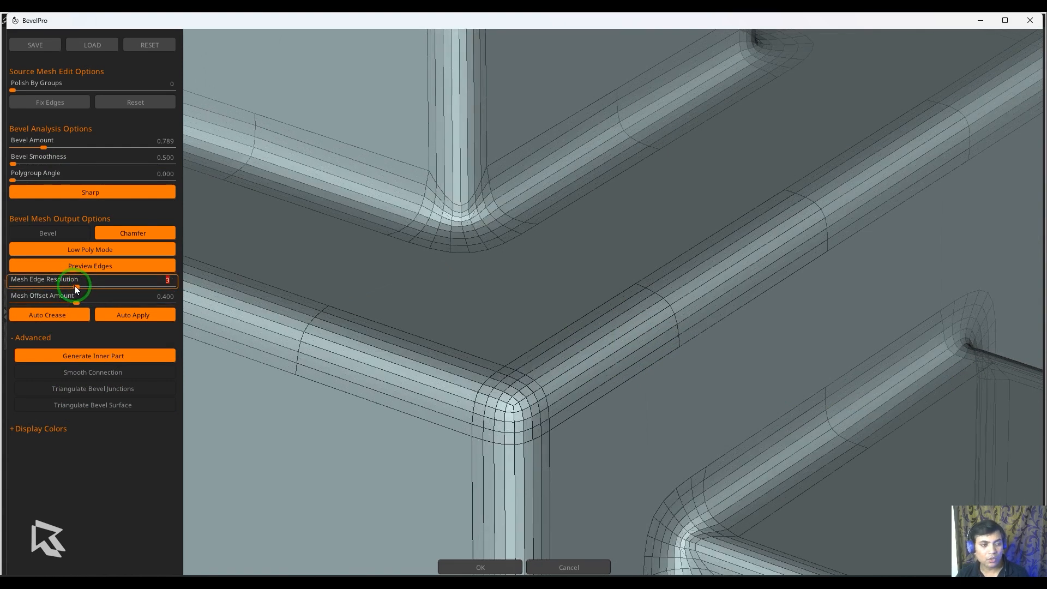
drag(80, 286, 63, 286)
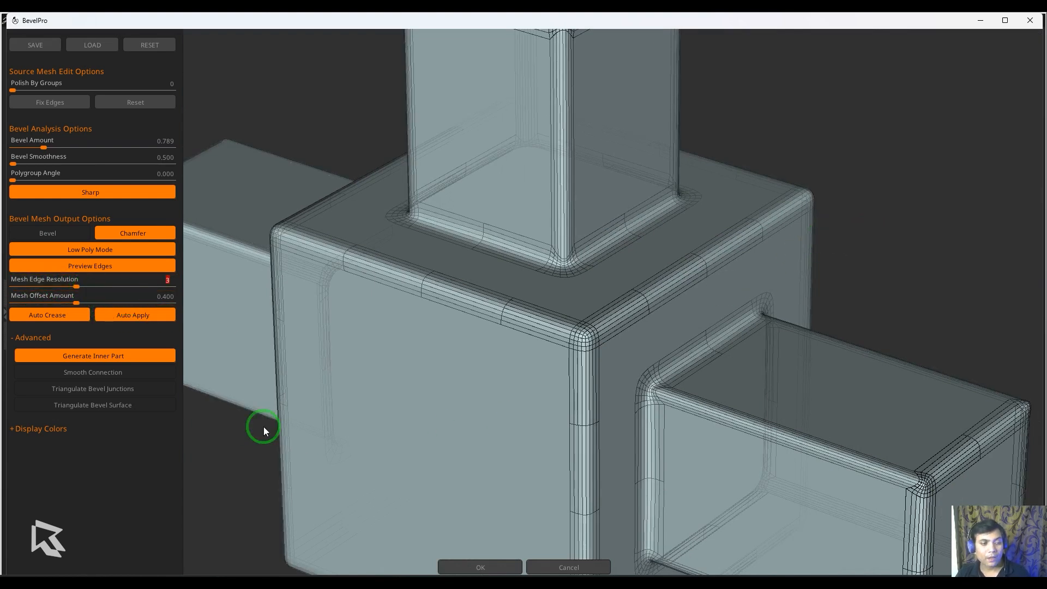
- Enable Smooth Connection and turn off Generate Inner Part
click(92, 372)
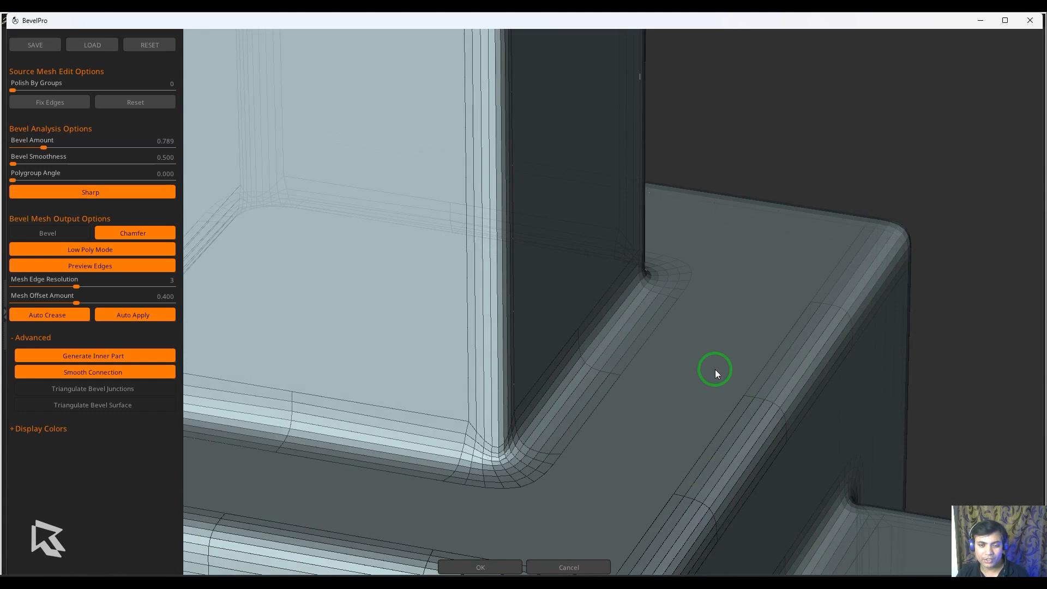
mouse_move(654, 339)
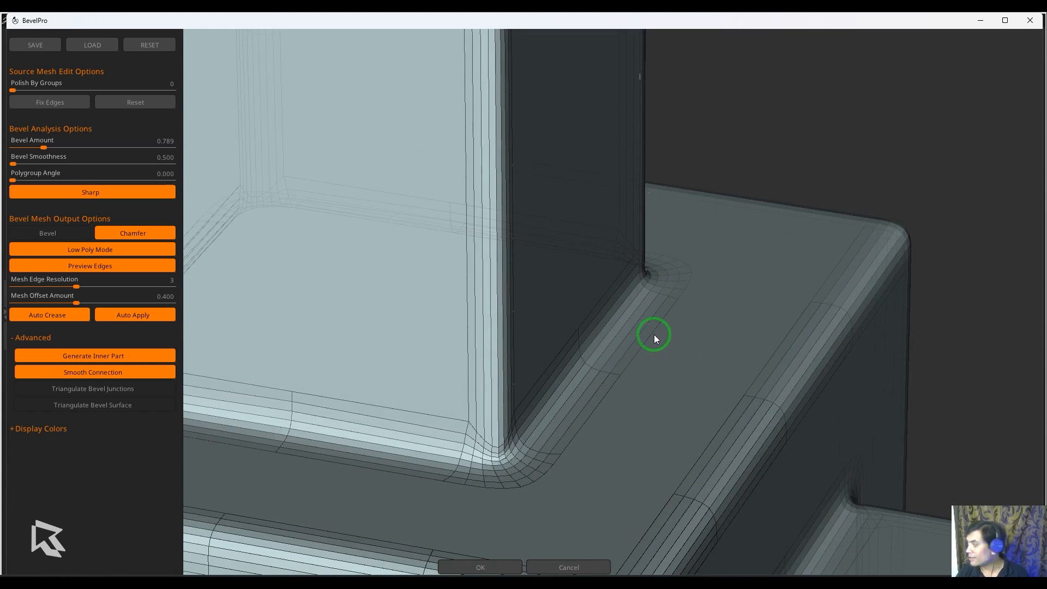
mouse_move(645, 354)
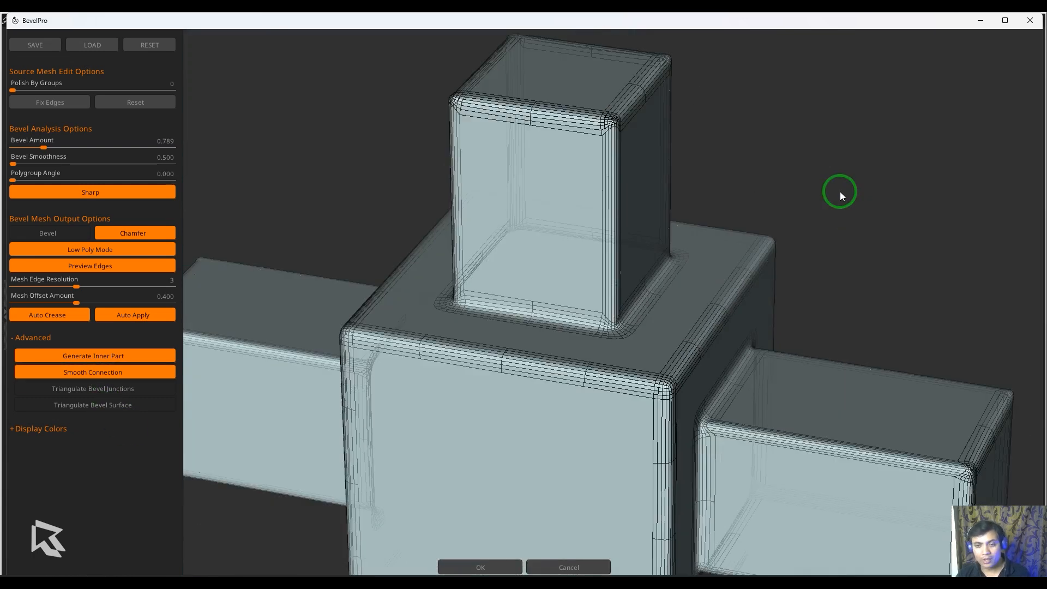
click(93, 355)
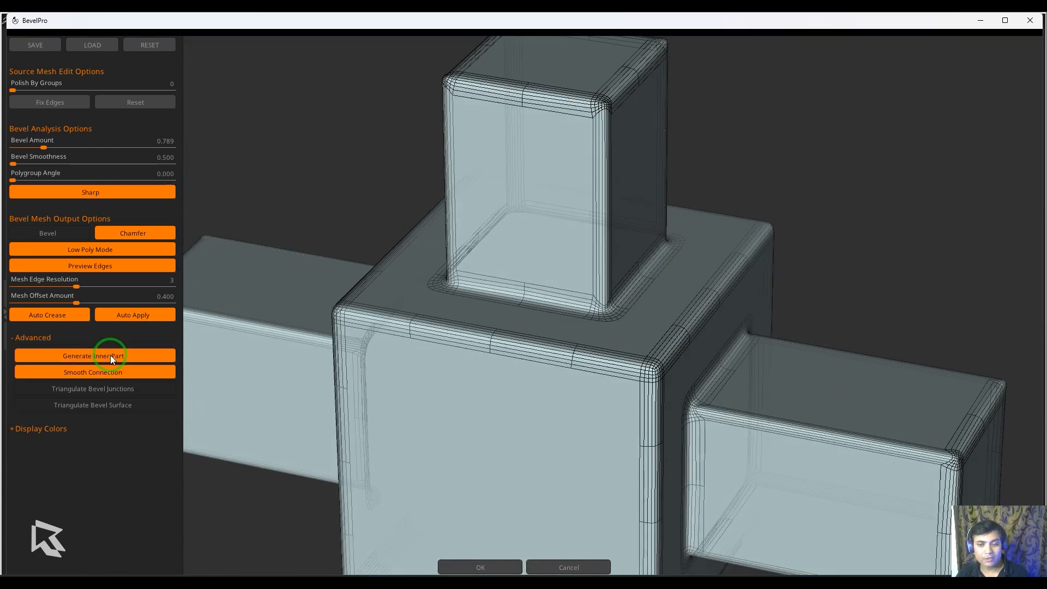
click(93, 355)
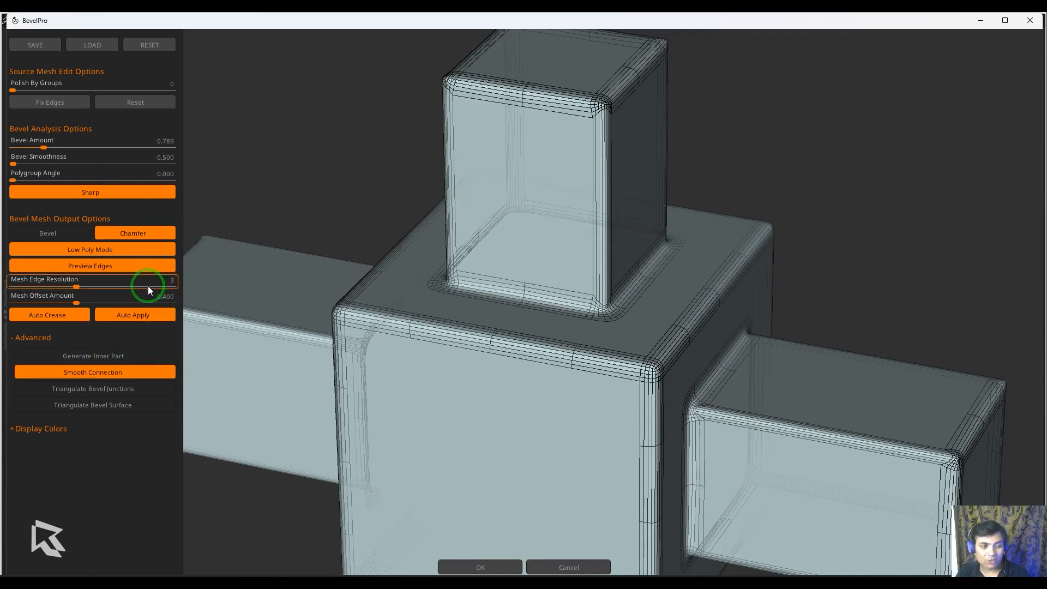
click(132, 315)
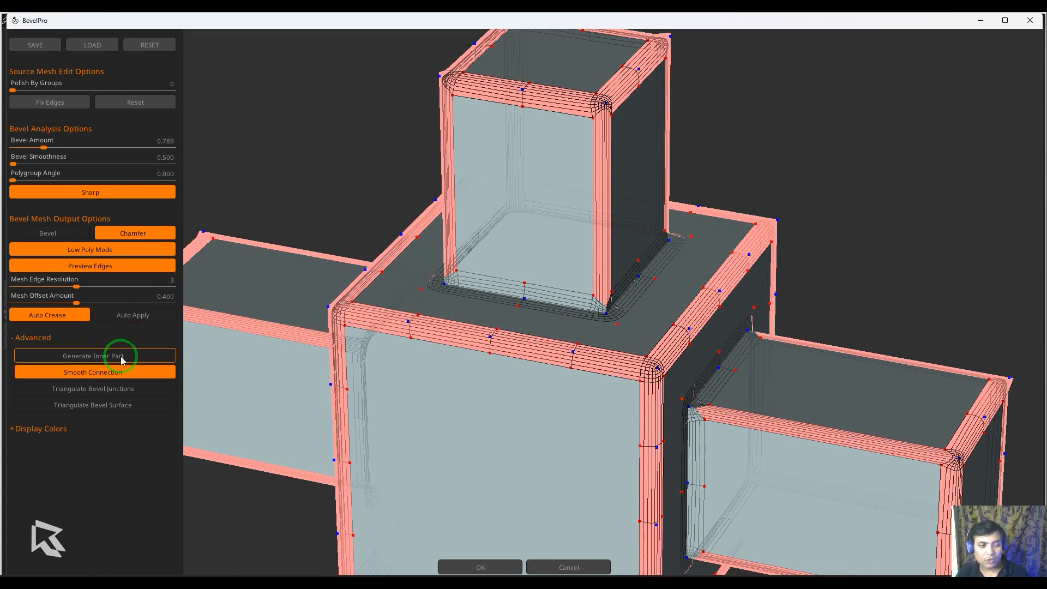
- Re-enable Generate Inner Part, try several Mesh Offset Amounts, and settle at 0.500
click(93, 355)
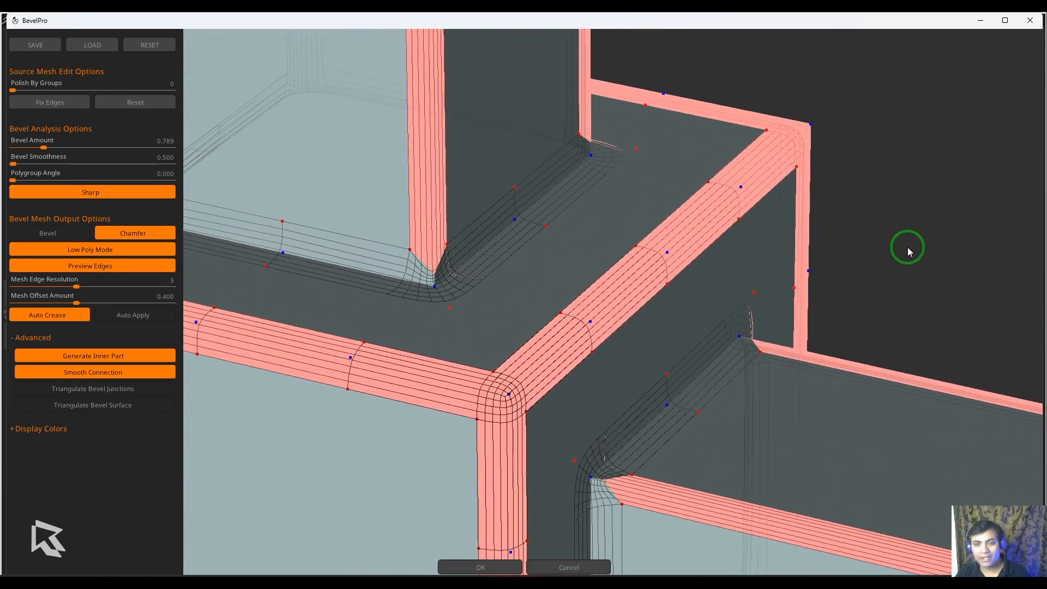
mouse_move(626, 285)
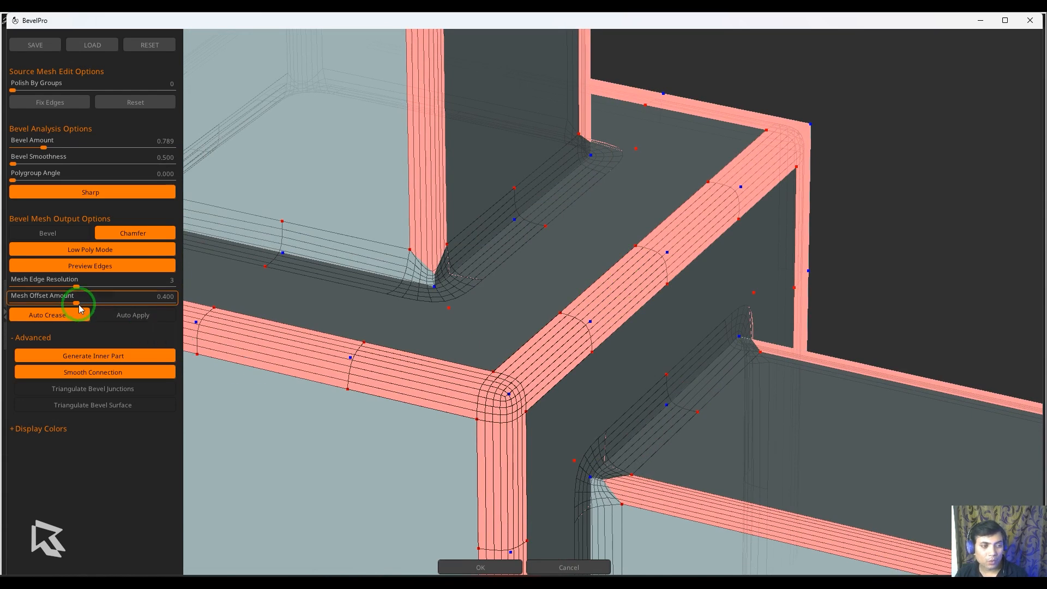
drag(76, 302, 110, 301)
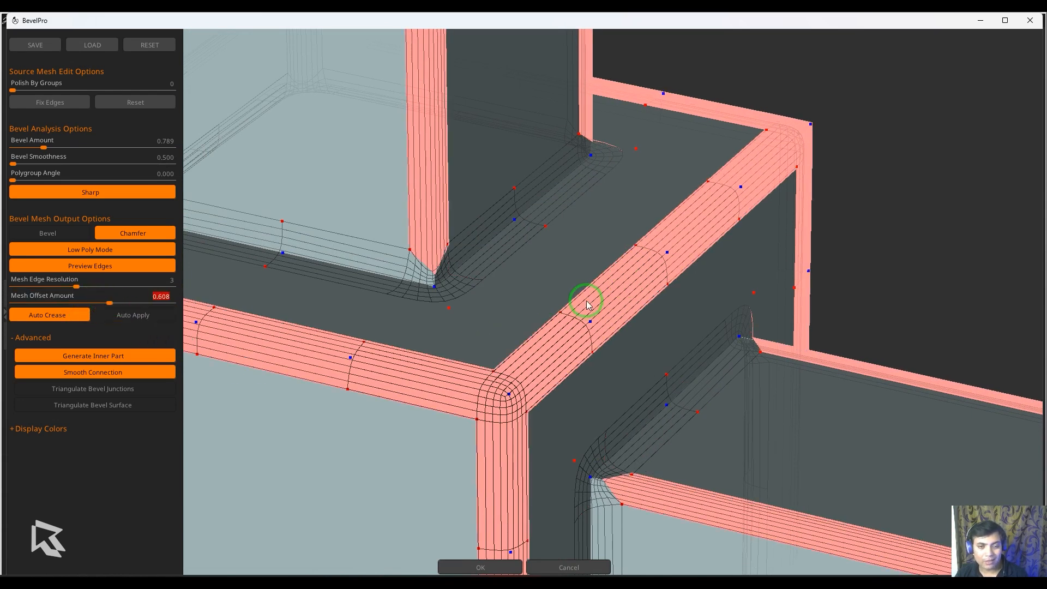
drag(111, 302, 157, 302)
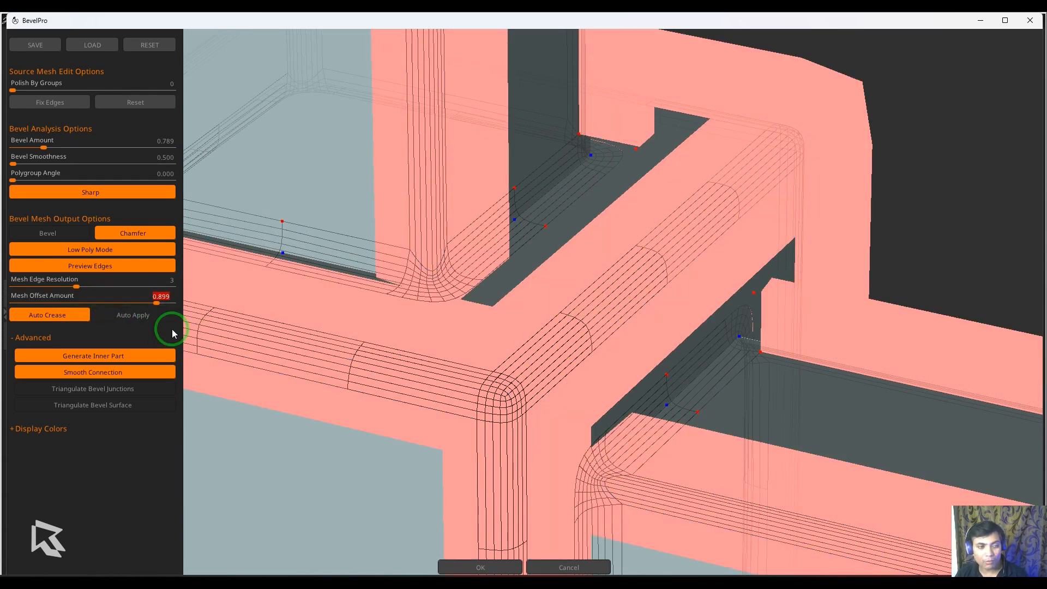
drag(157, 302, 127, 302)
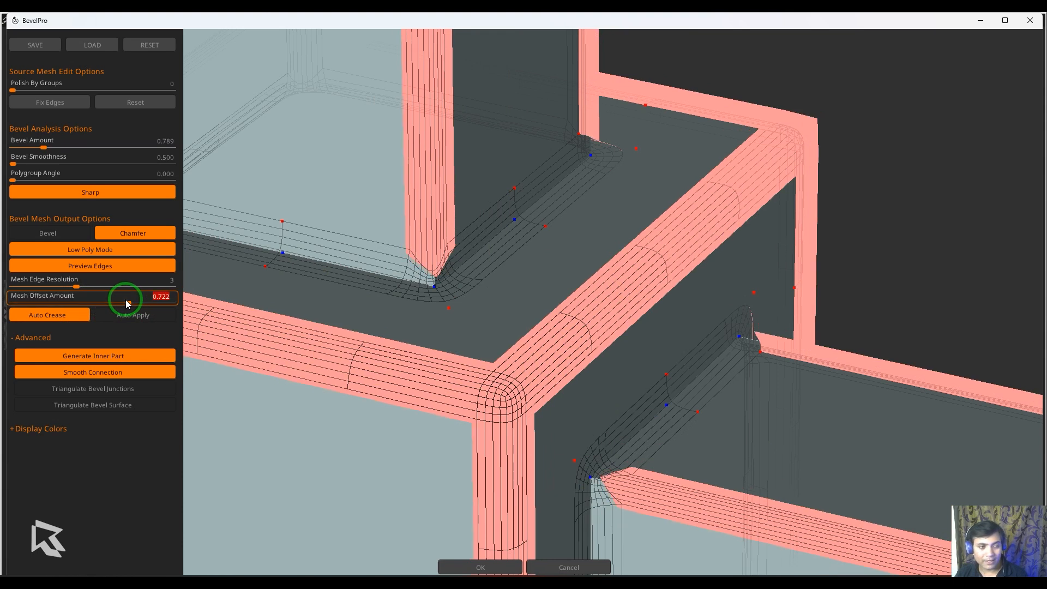
drag(127, 304, 157, 304)
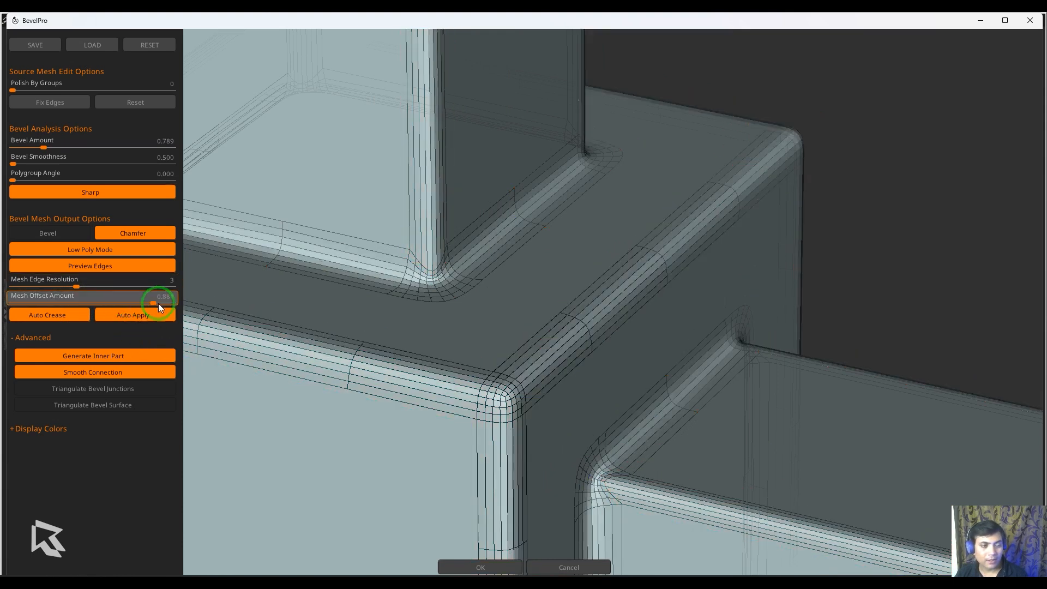
drag(155, 304, 69, 304)
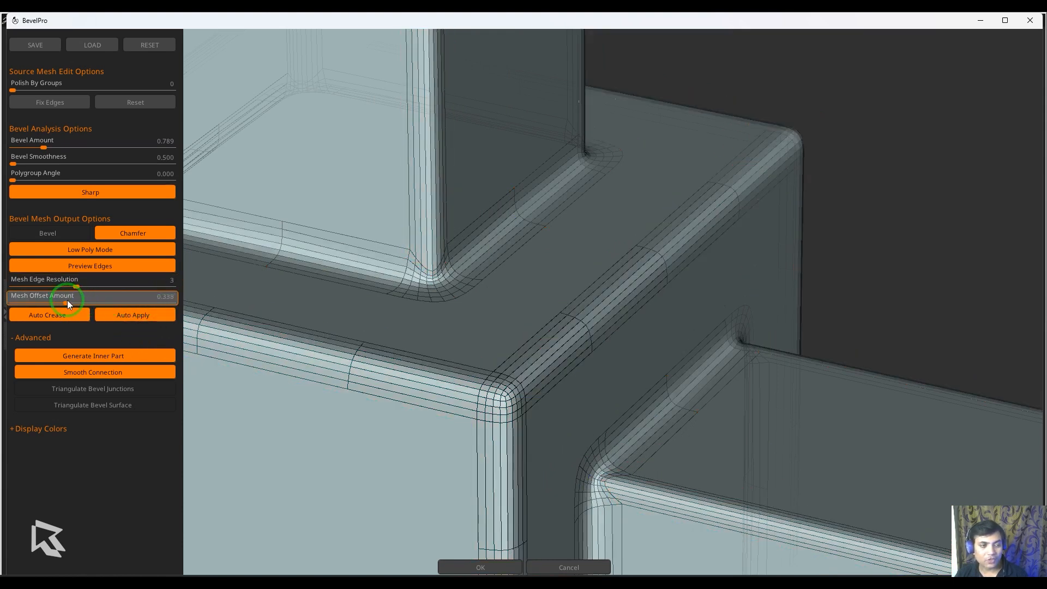
drag(74, 301, 140, 302)
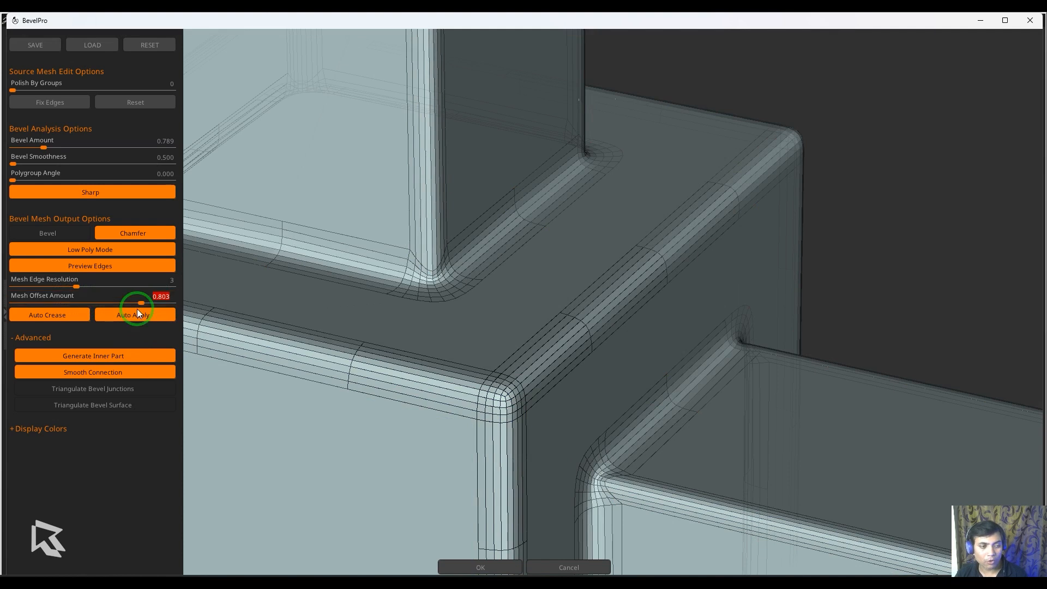
drag(140, 303, 80, 303)
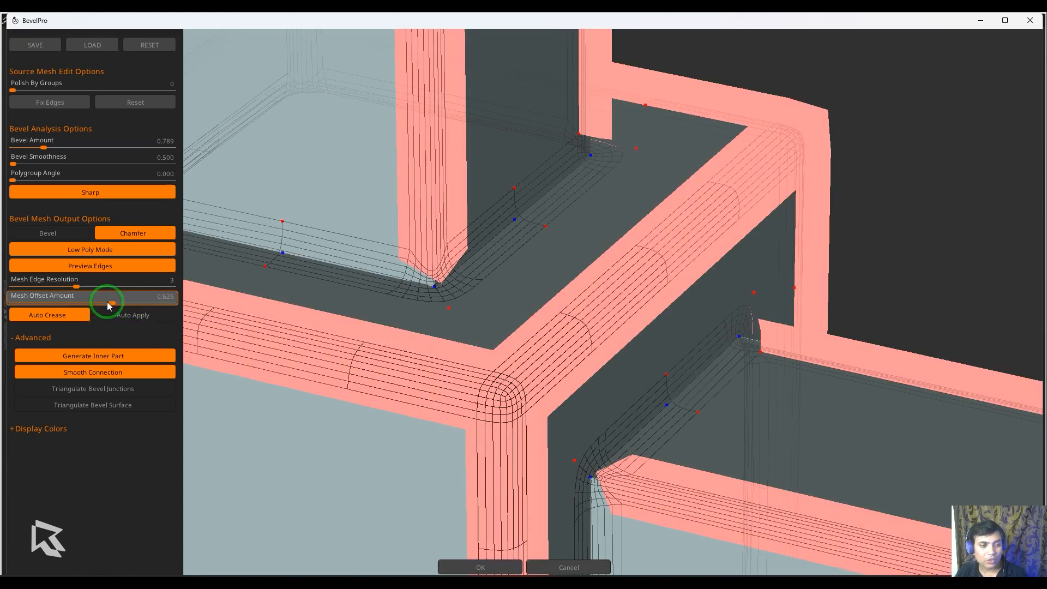
drag(110, 304, 95, 303)
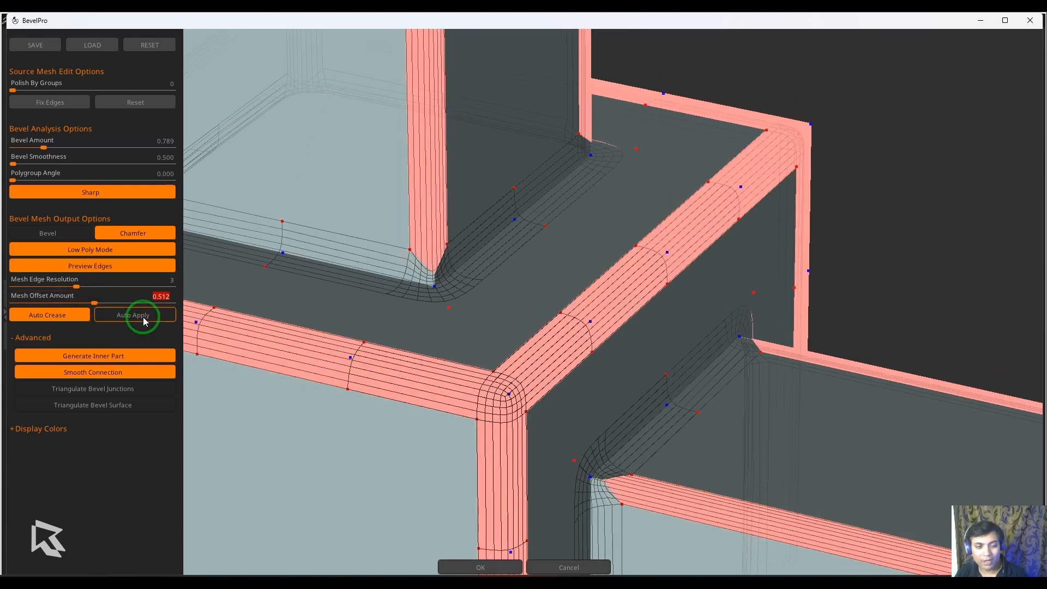
drag(93, 303, 120, 302)
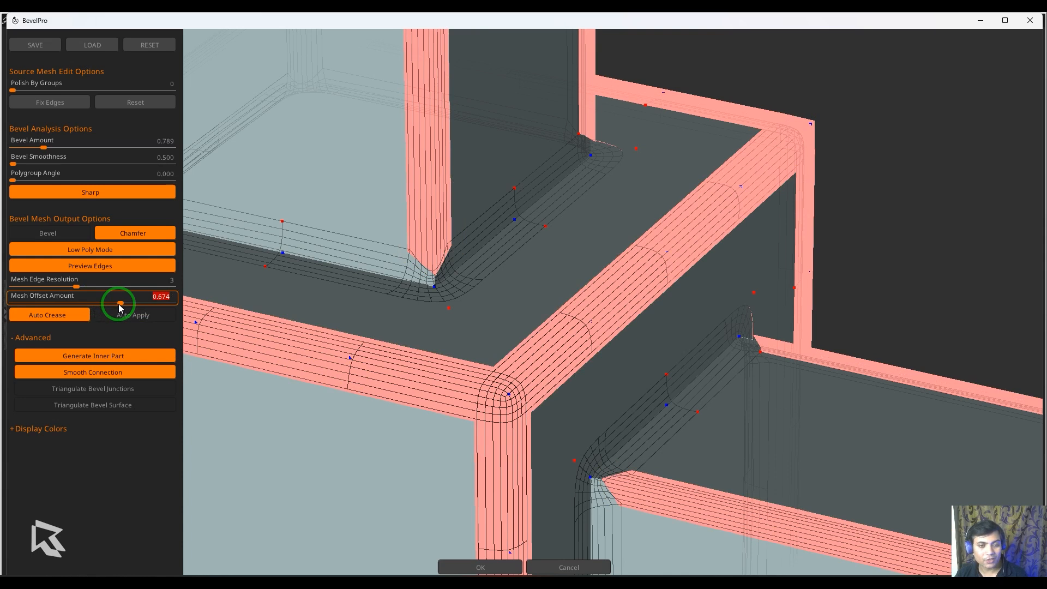
drag(119, 304, 83, 304)
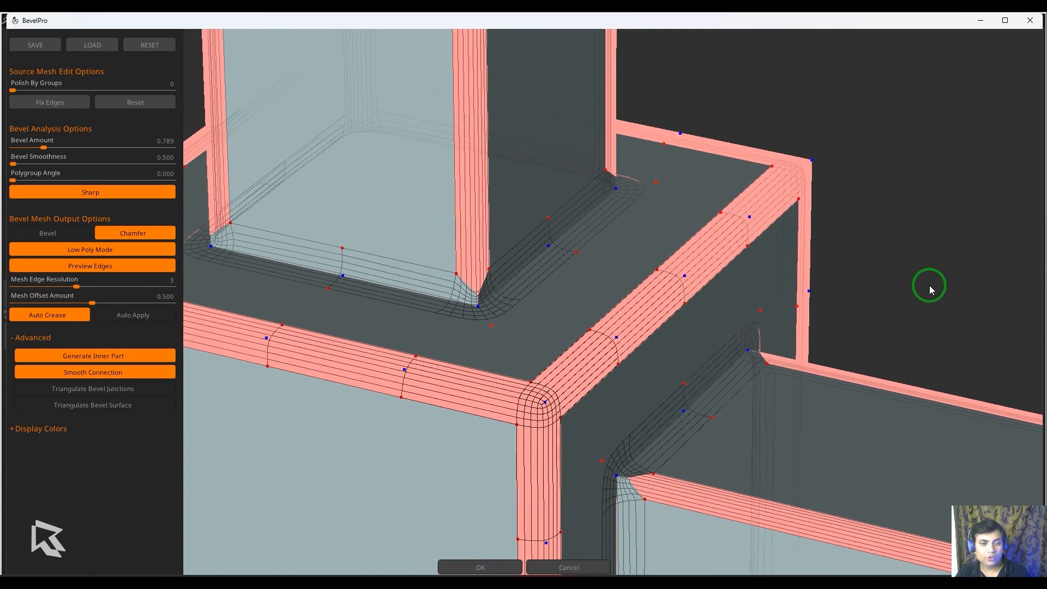
click(89, 192)
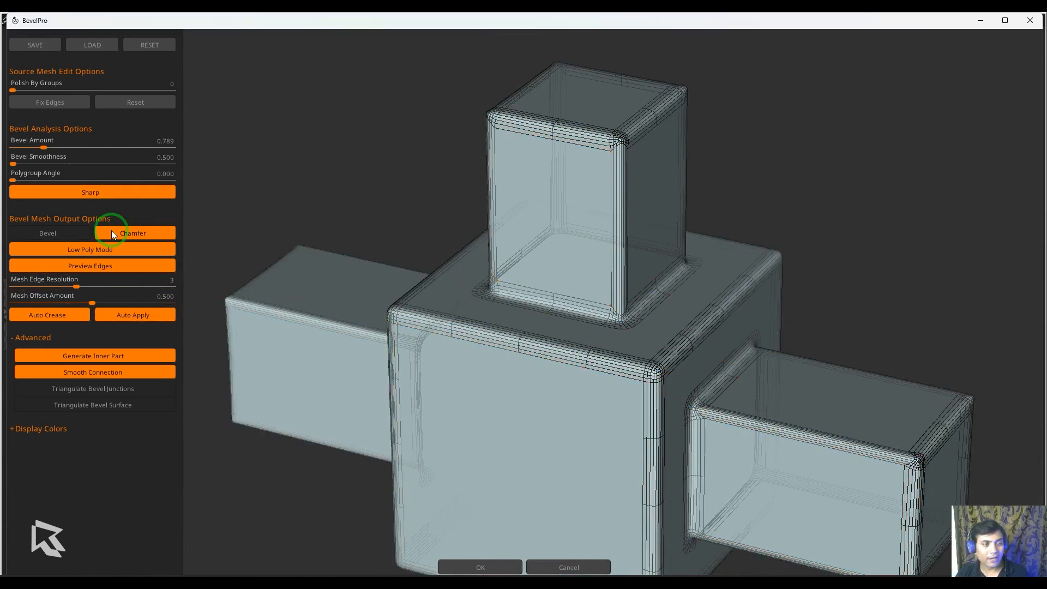
click(133, 233)
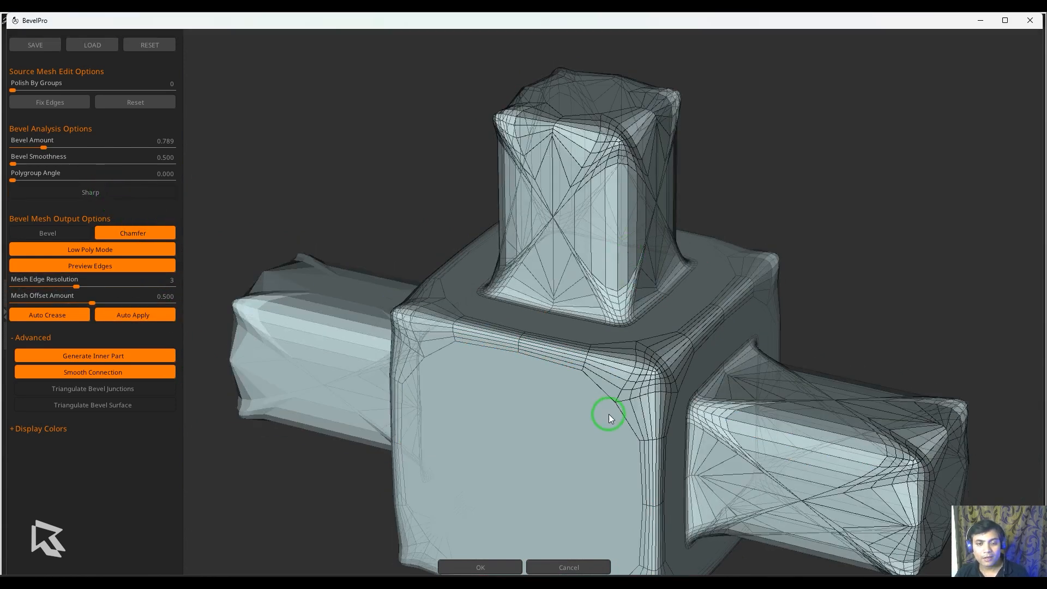
mouse_move(588, 399)
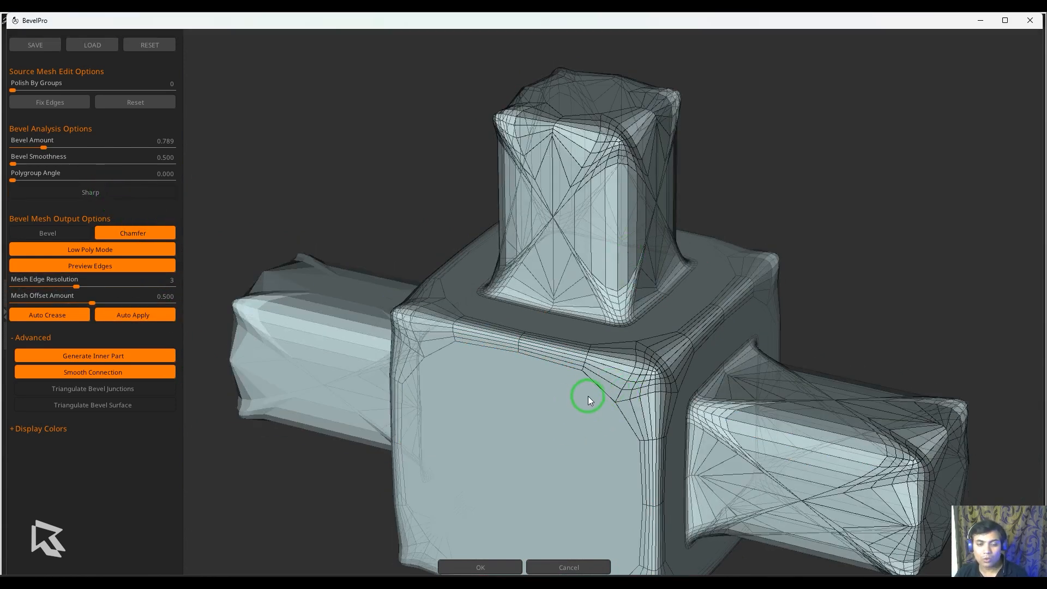
mouse_move(618, 393)
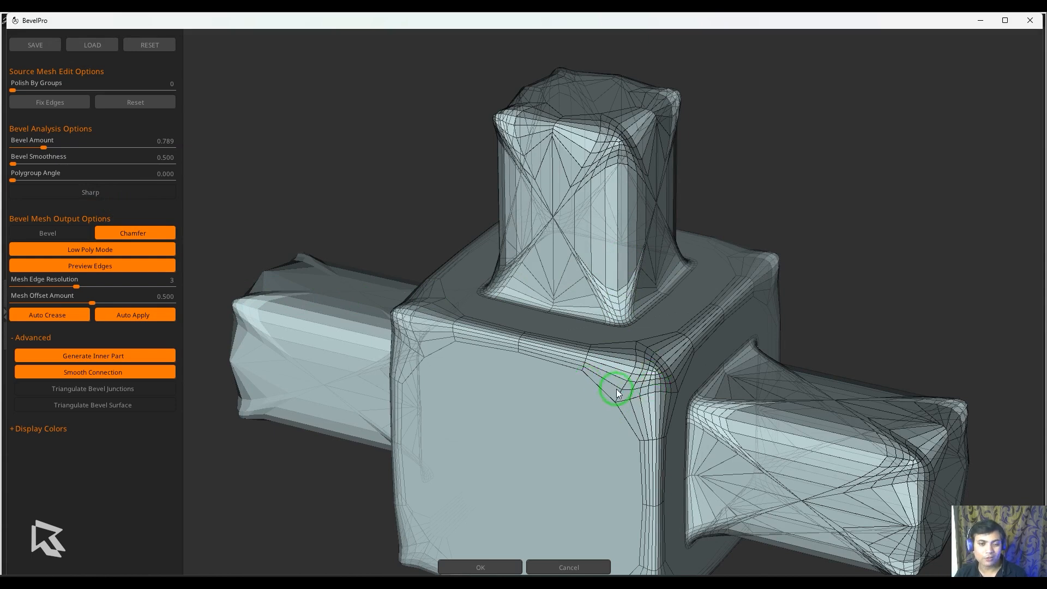
click(92, 192)
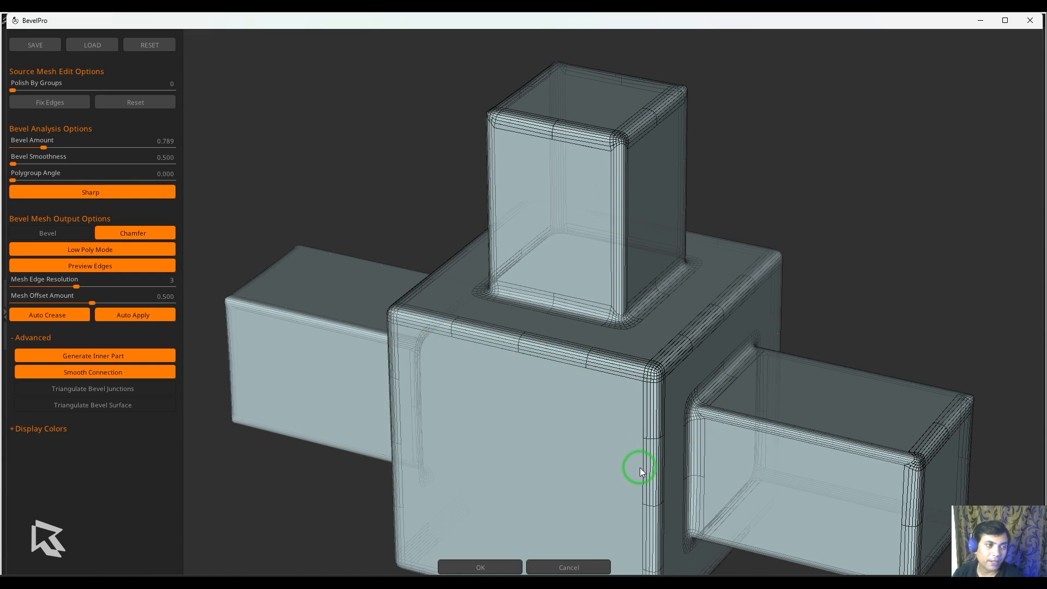
mouse_move(904, 298)
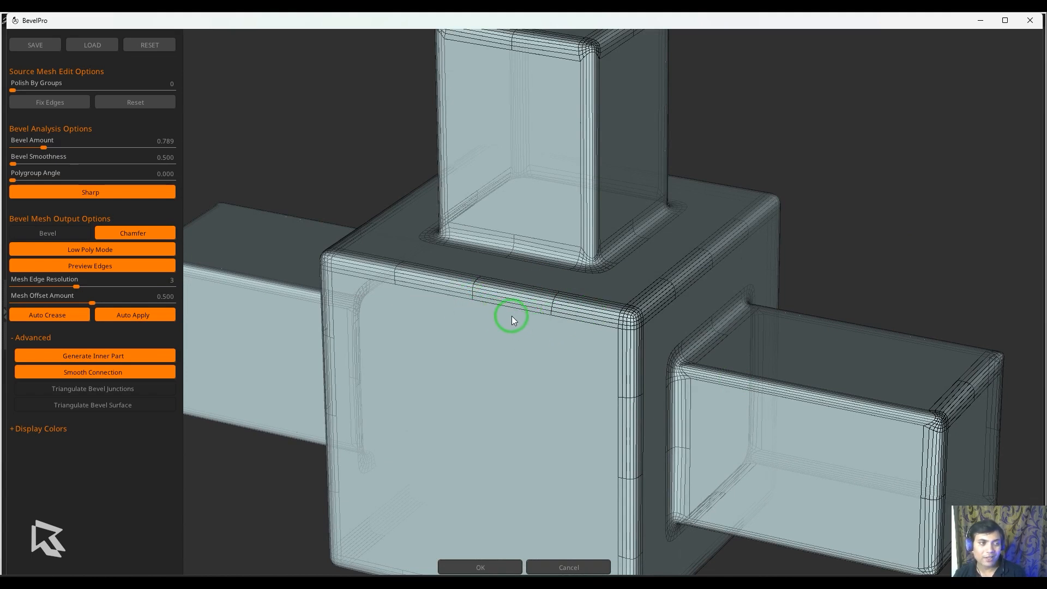
click(93, 172)
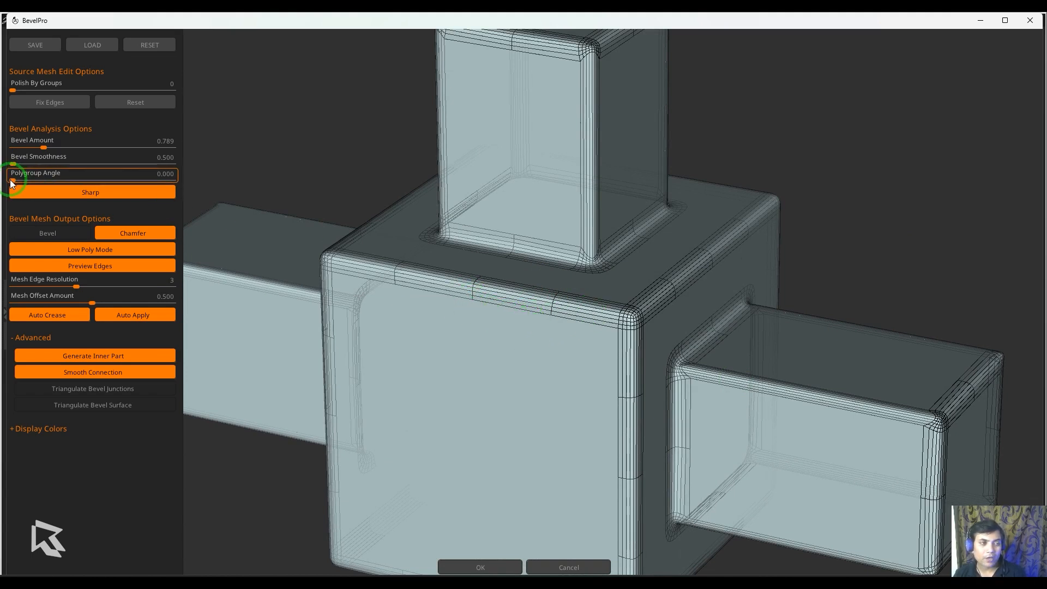
drag(10, 181, 62, 181)
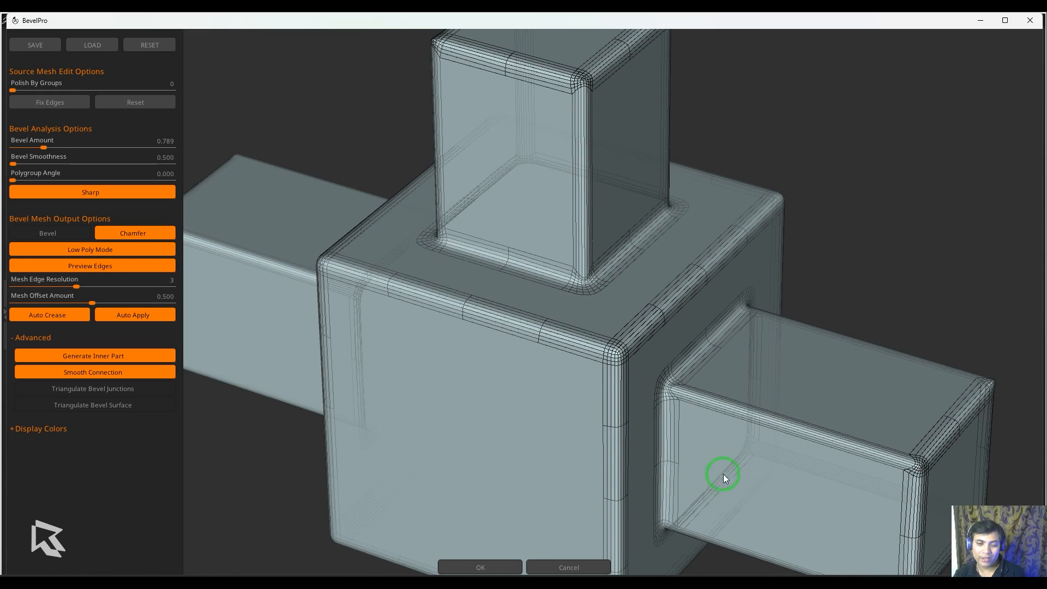
mouse_move(659, 459)
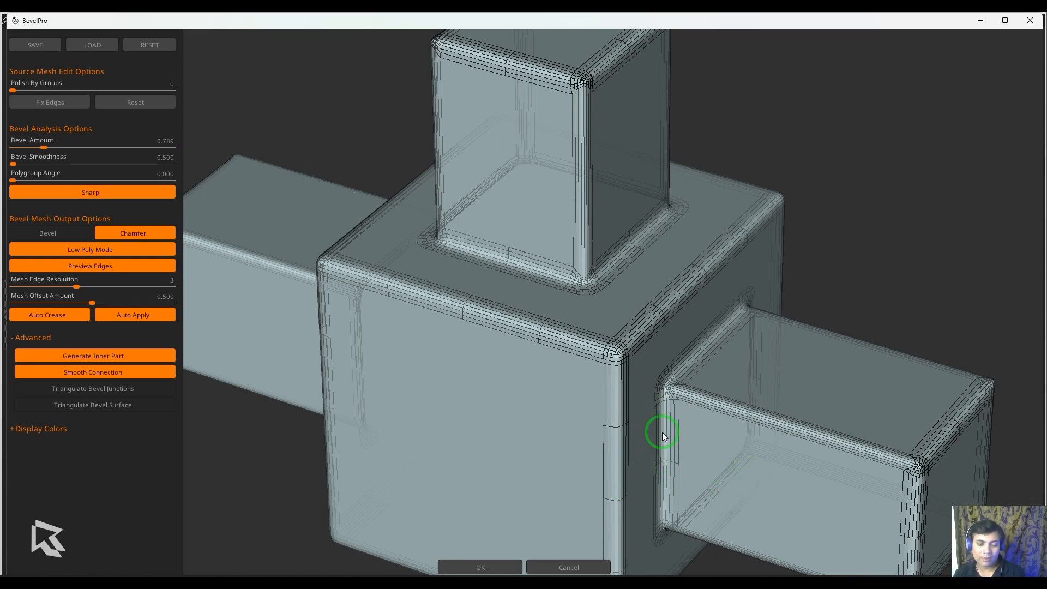
mouse_move(673, 458)
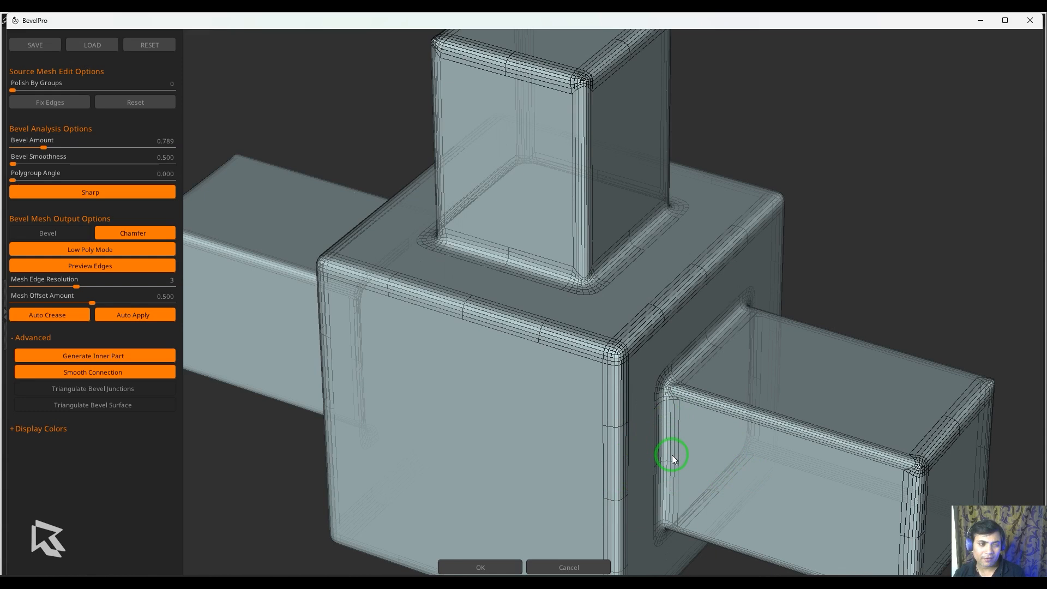
mouse_move(558, 364)
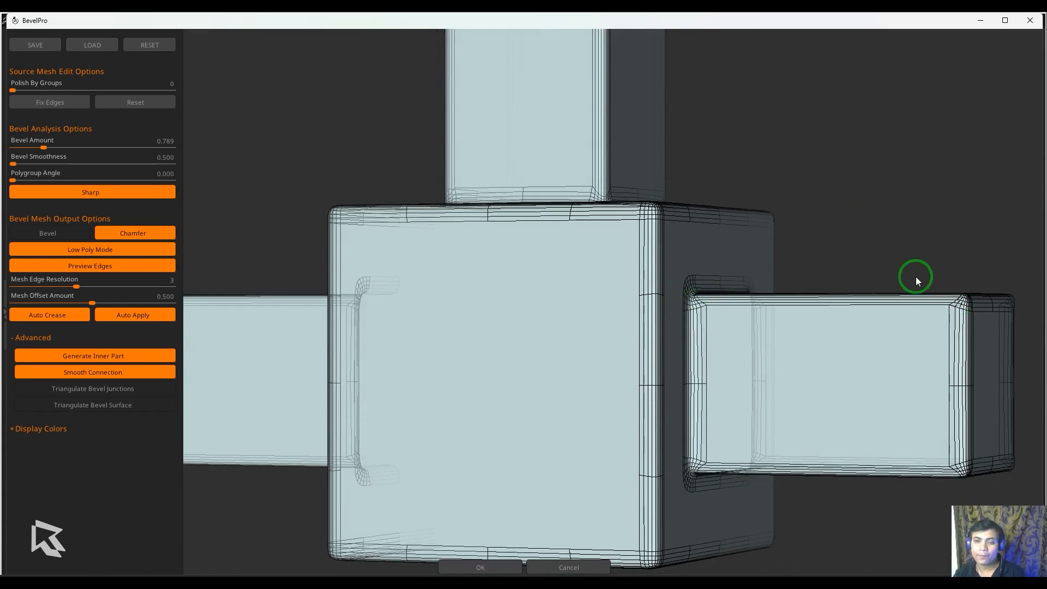
drag(915, 279, 831, 276)
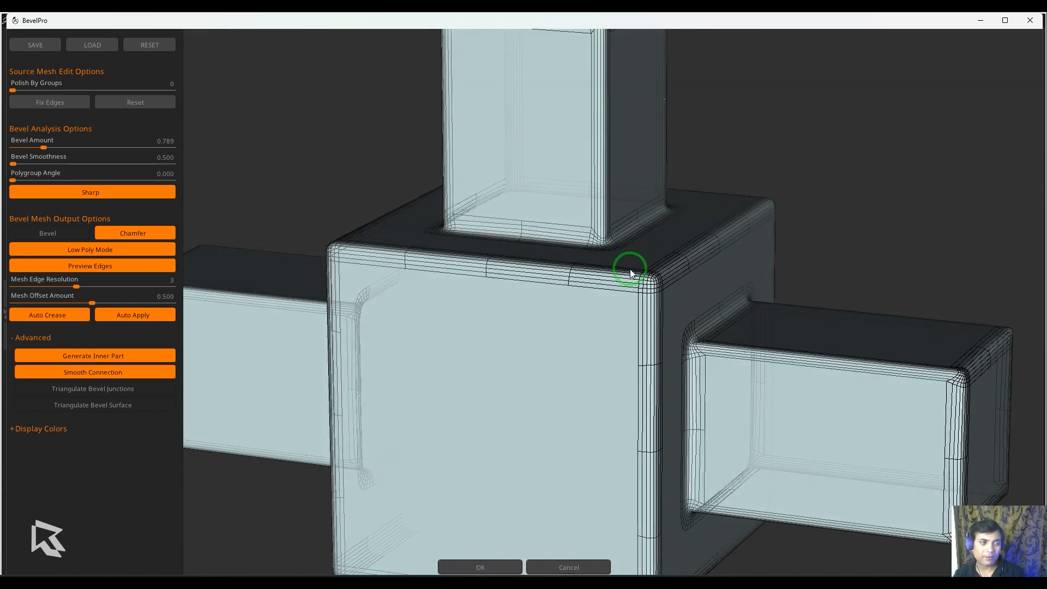
drag(12, 181, 101, 181)
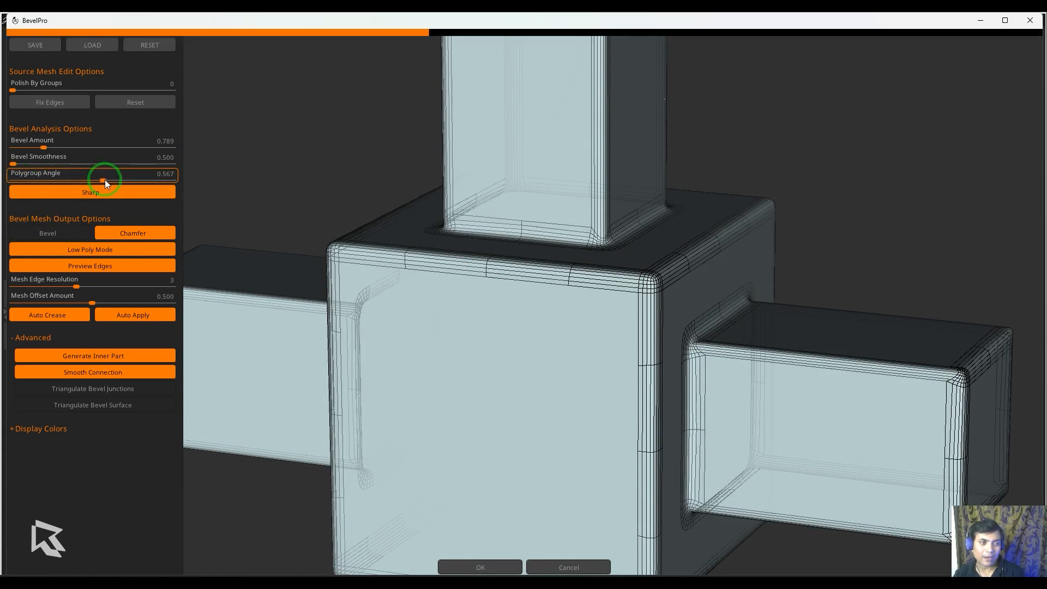
drag(104, 180, 170, 181)
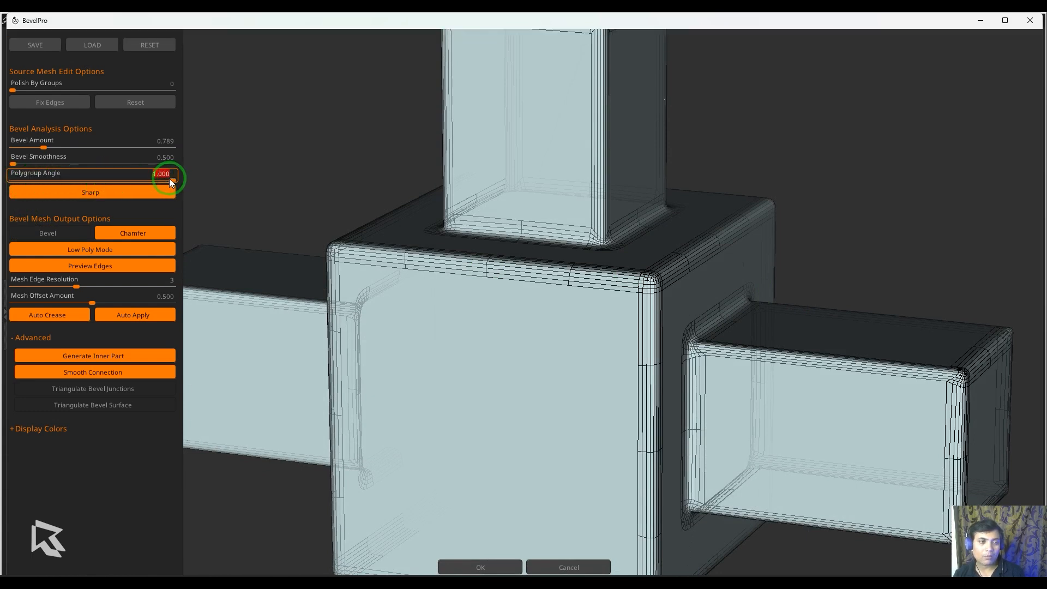
drag(167, 181, 10, 182)
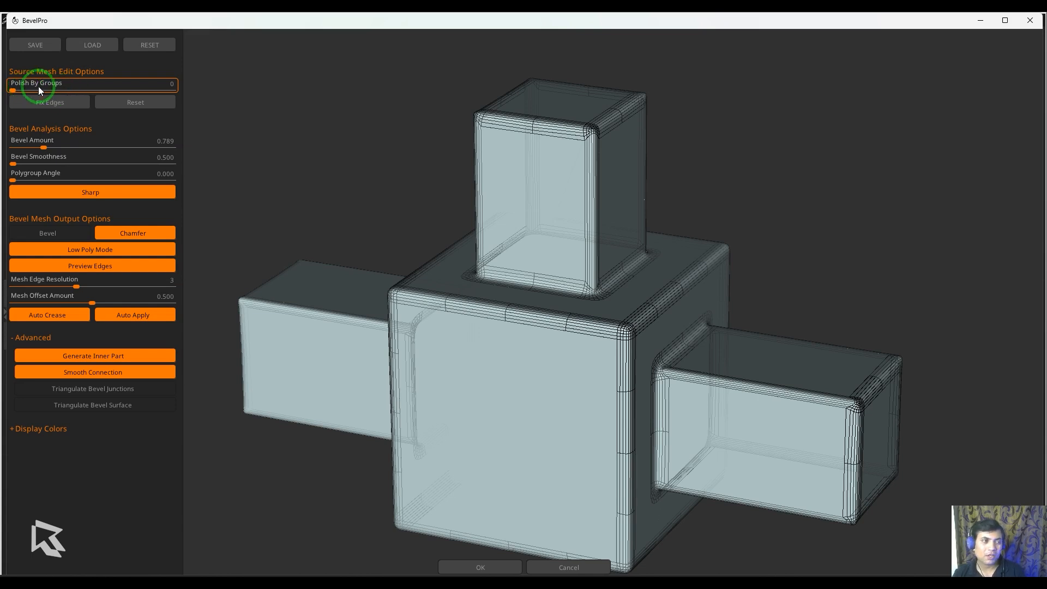
- Rebuild the BevelPro bevel with amount 0.951, offset 0.400, edge resolution 2, Auto Apply on
drag(13, 92, 165, 92)
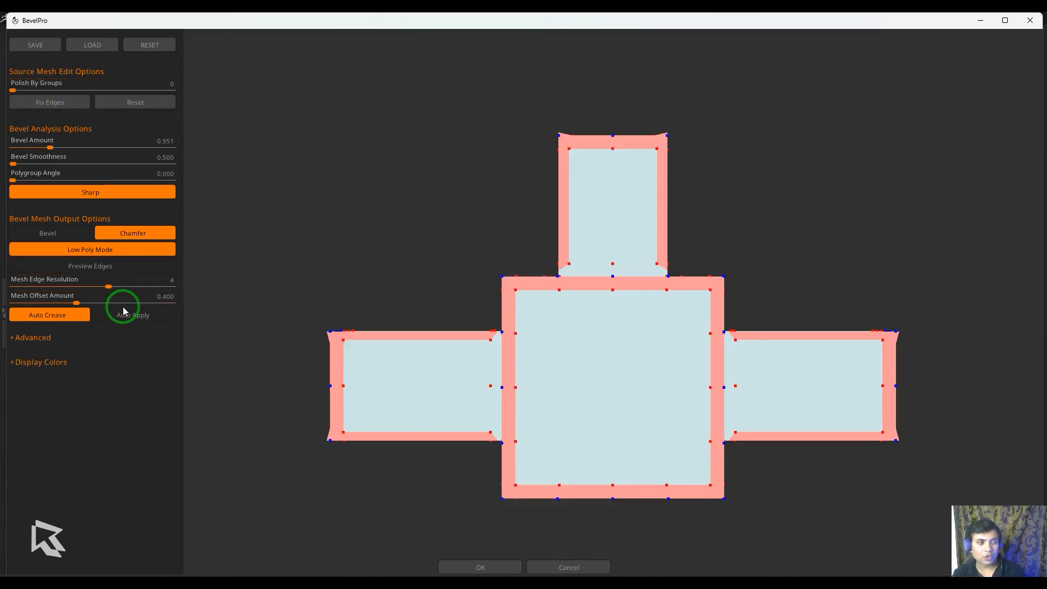
click(30, 337)
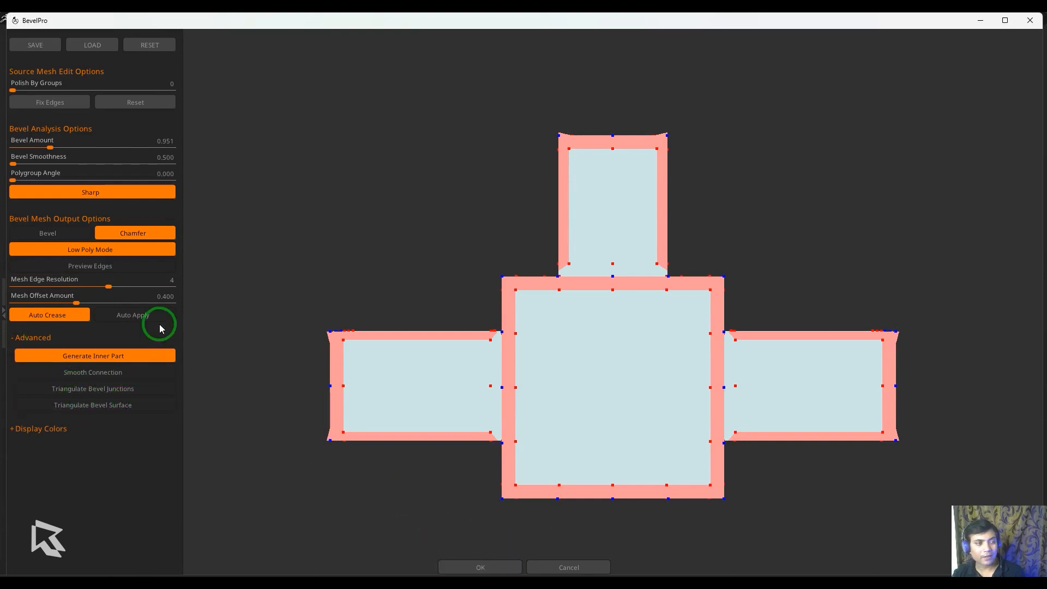
click(133, 315)
text(2)
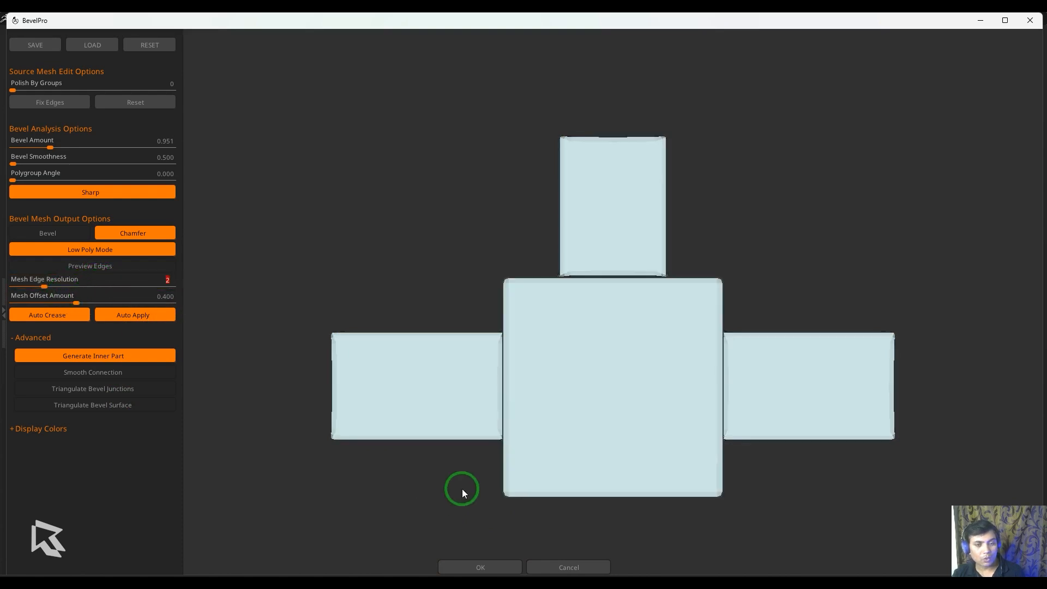
drag(46, 287, 80, 288)
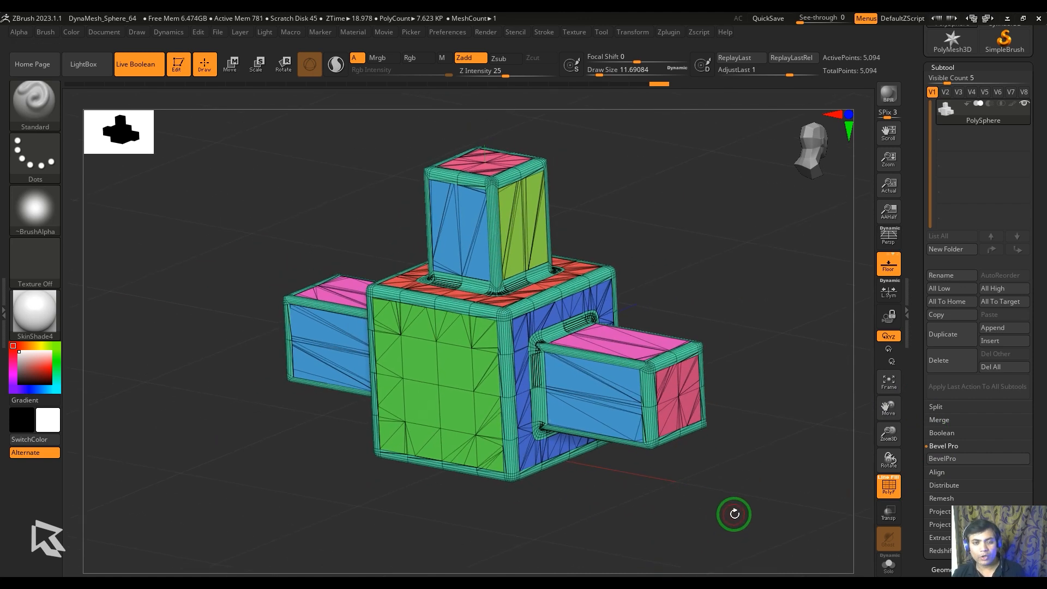
- Run ZRemesher with KeepGroups off, producing a smooth 24,674-point cross
click(888, 239)
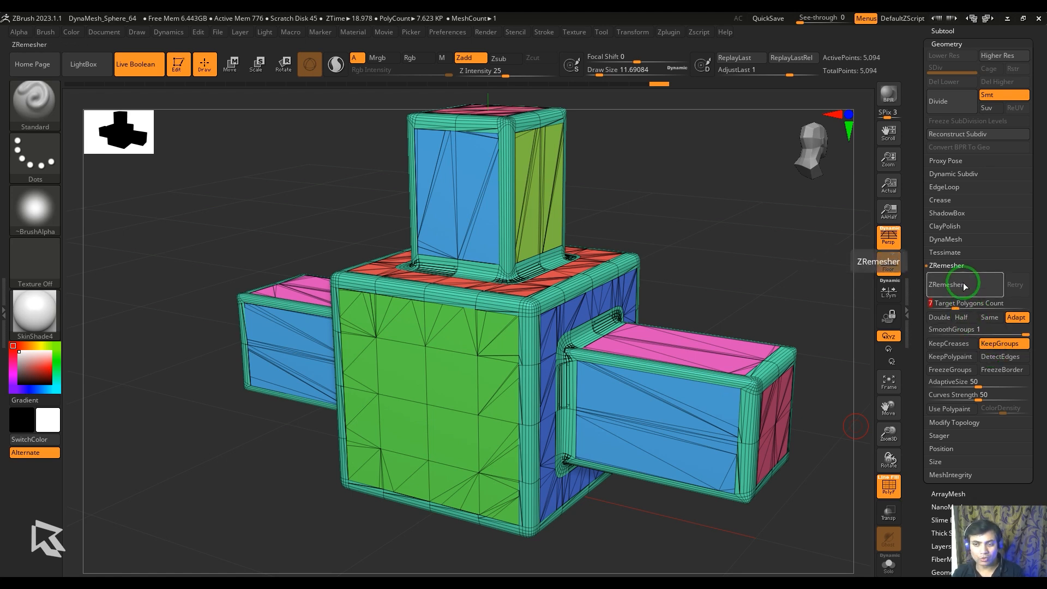
click(963, 285)
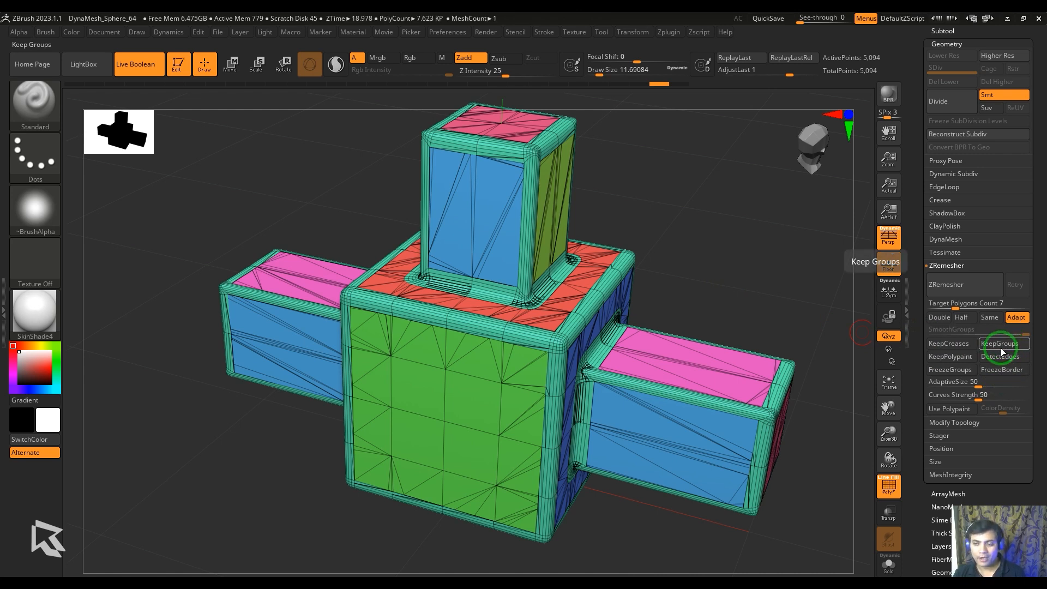
click(964, 283)
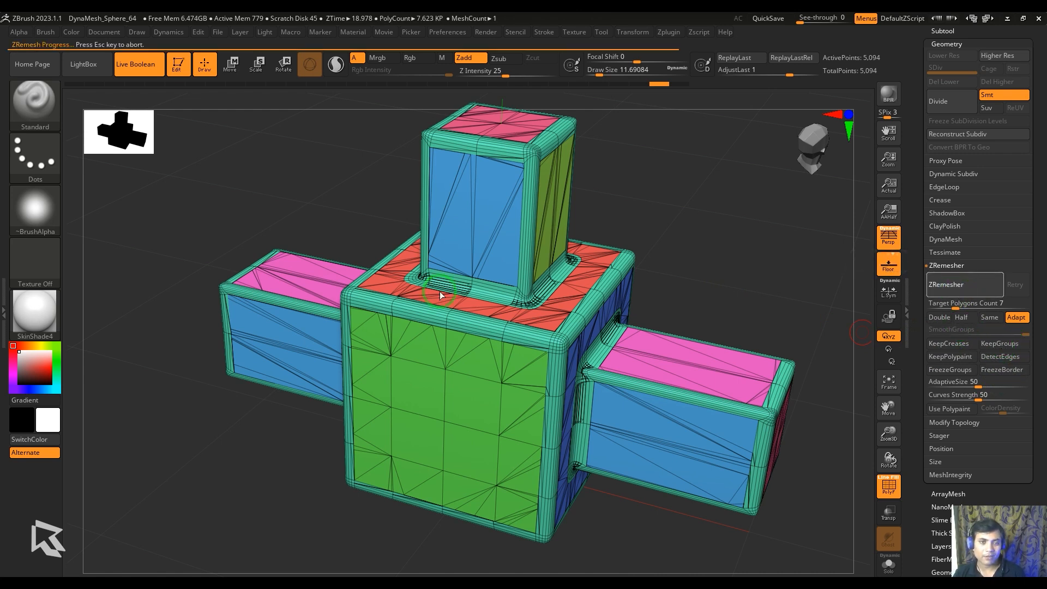
click(962, 283)
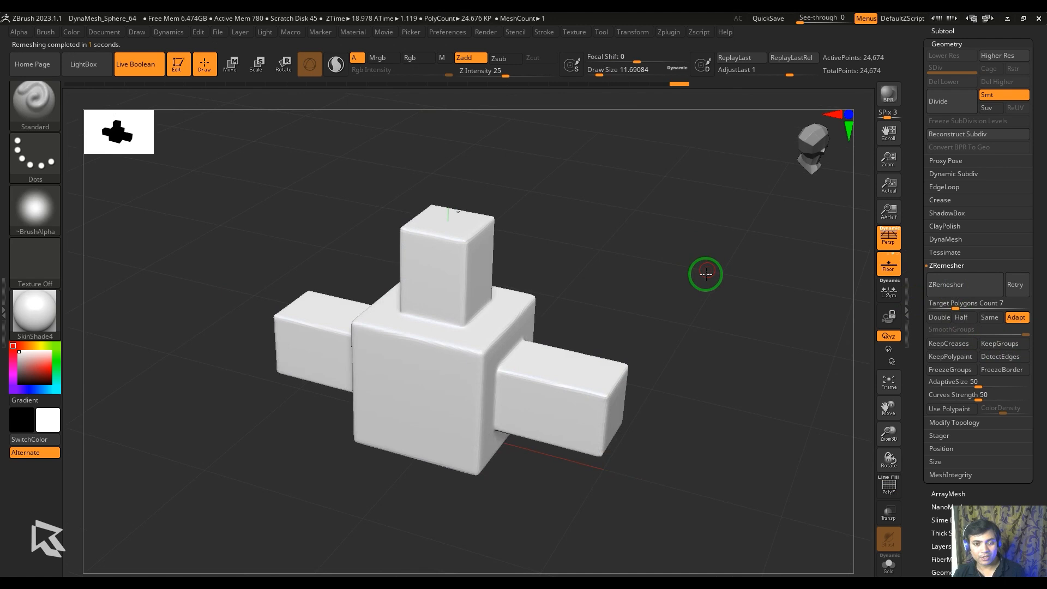